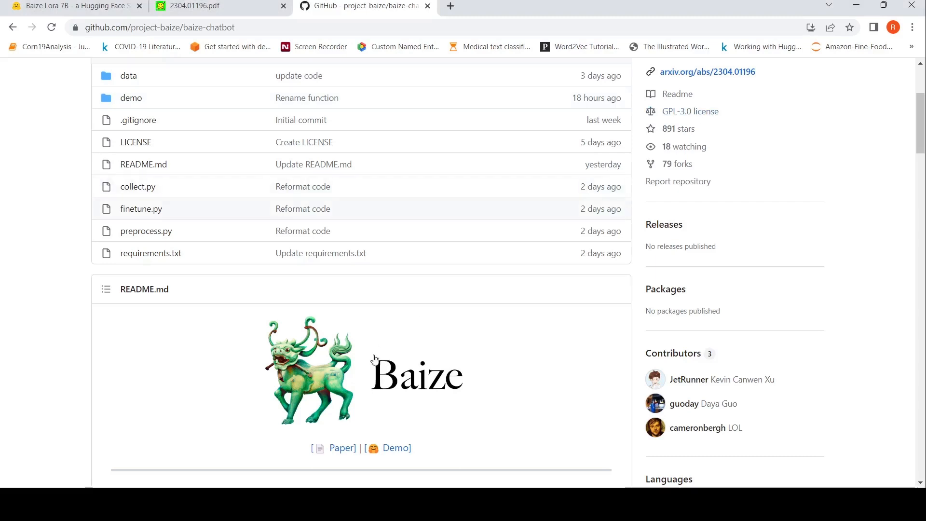
# Scroll further down the currently open page before leaving it
pyautogui.scroll(-3)
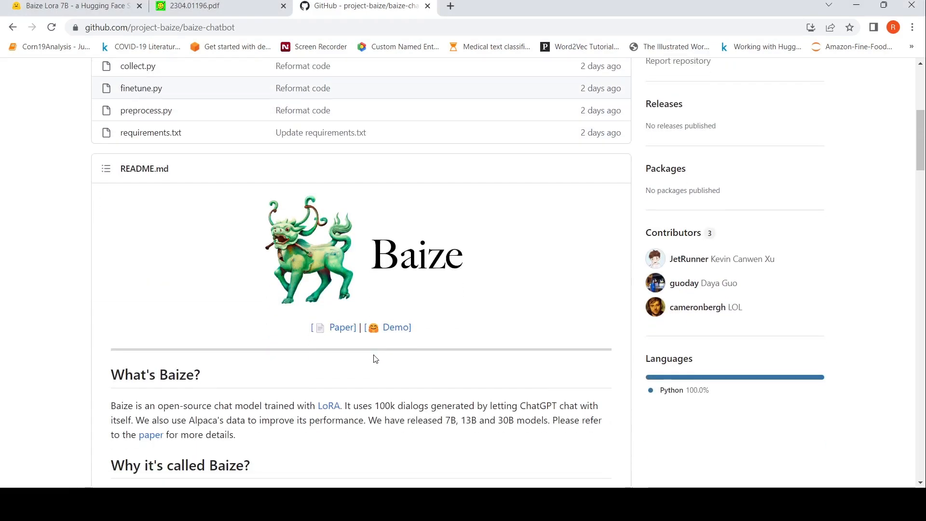
pyautogui.moveTo(229, 398)
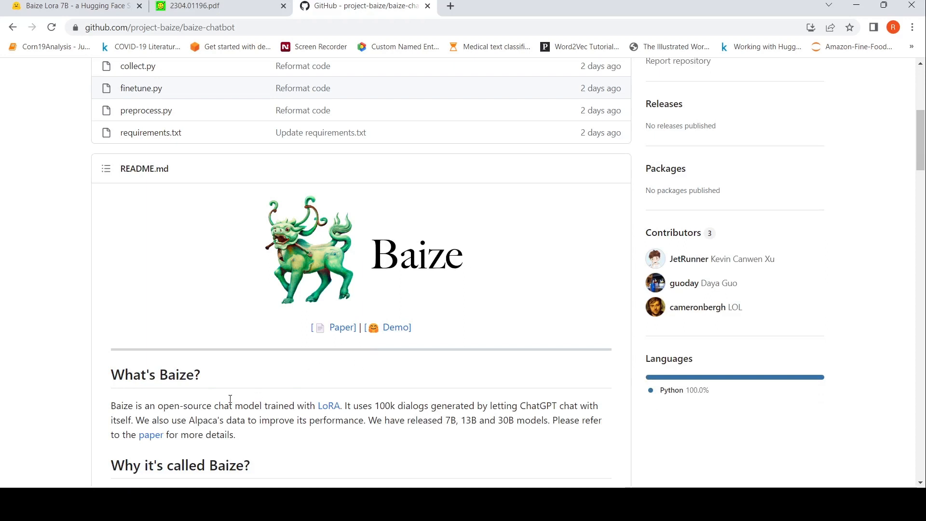
pyautogui.moveTo(274, 405)
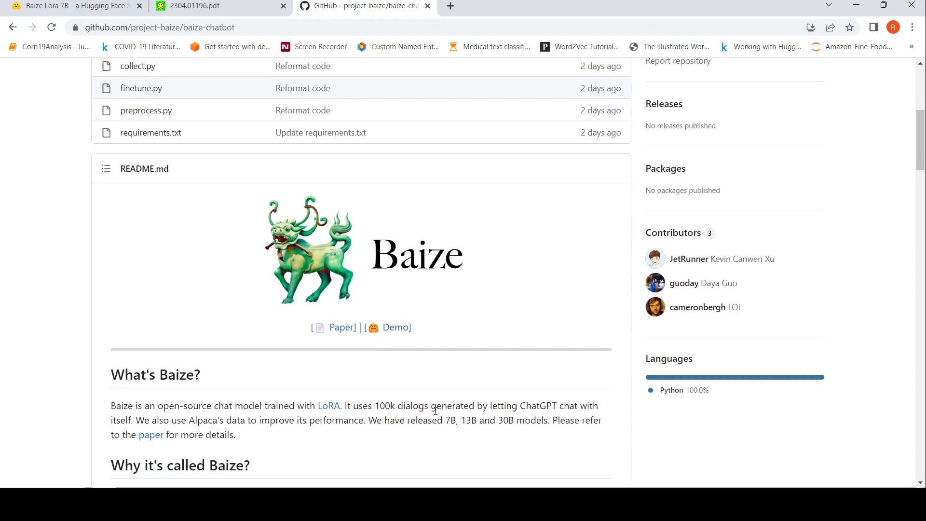
pyautogui.scroll(-3)
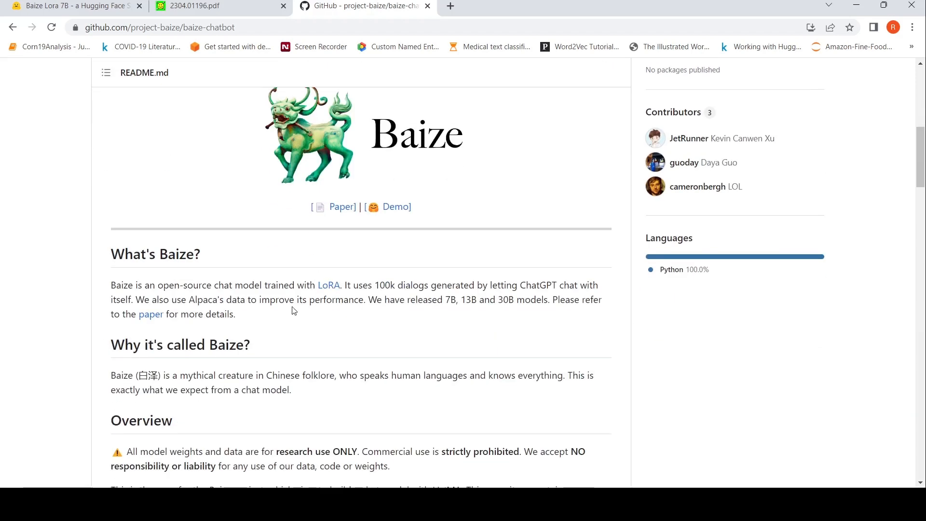
pyautogui.moveTo(461, 313)
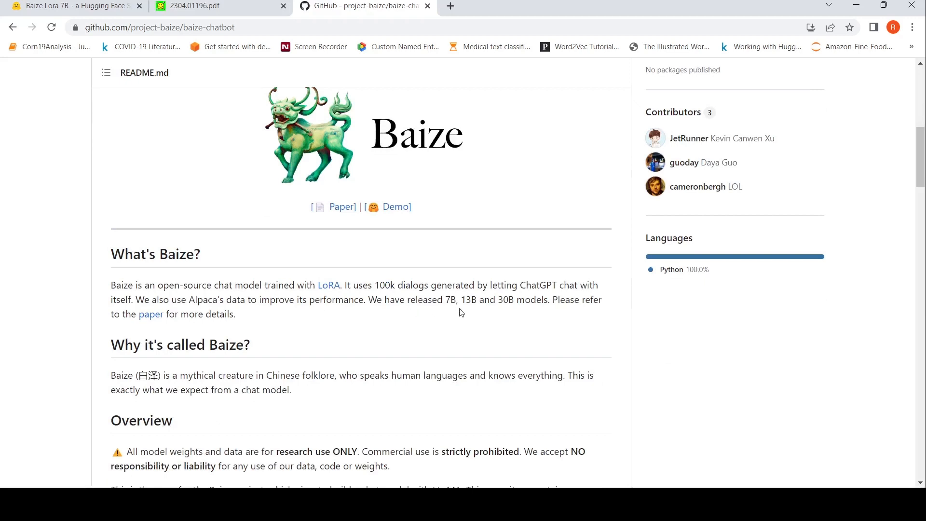
pyautogui.moveTo(422, 324)
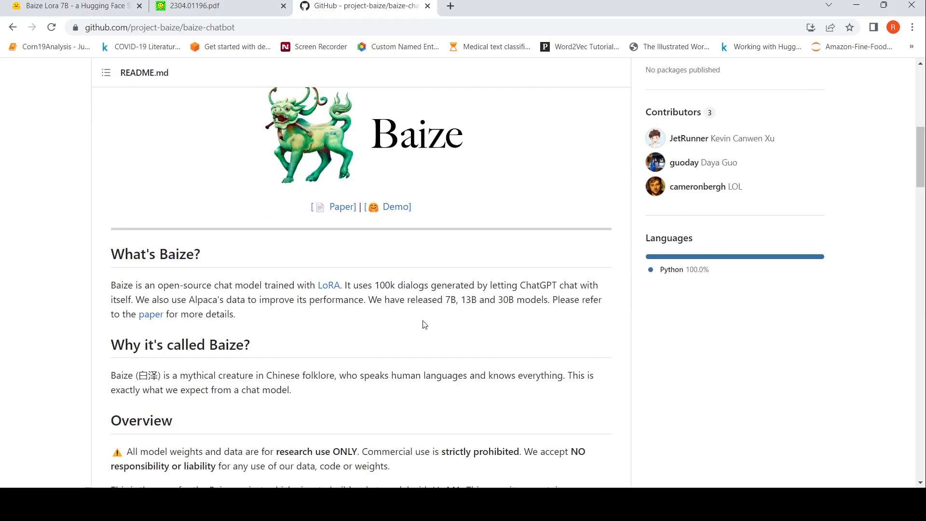
pyautogui.scroll(-3)
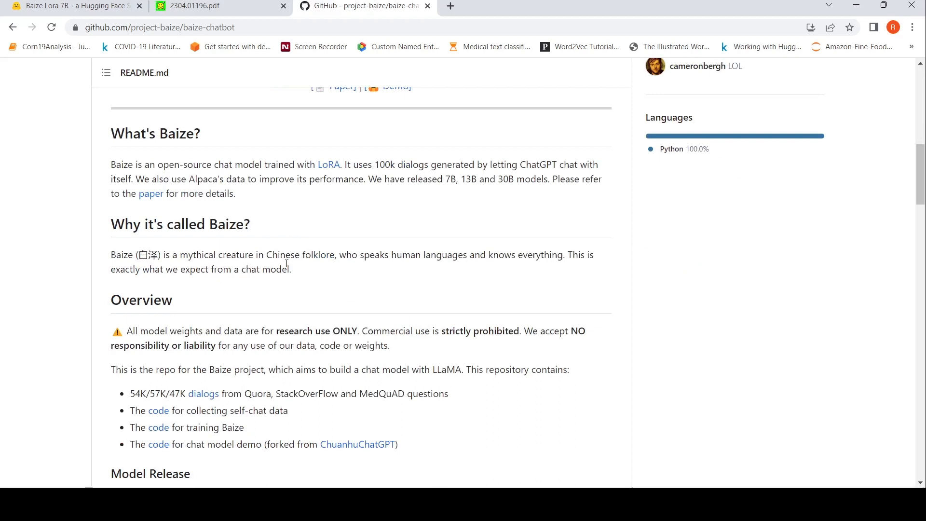
pyautogui.moveTo(320, 265)
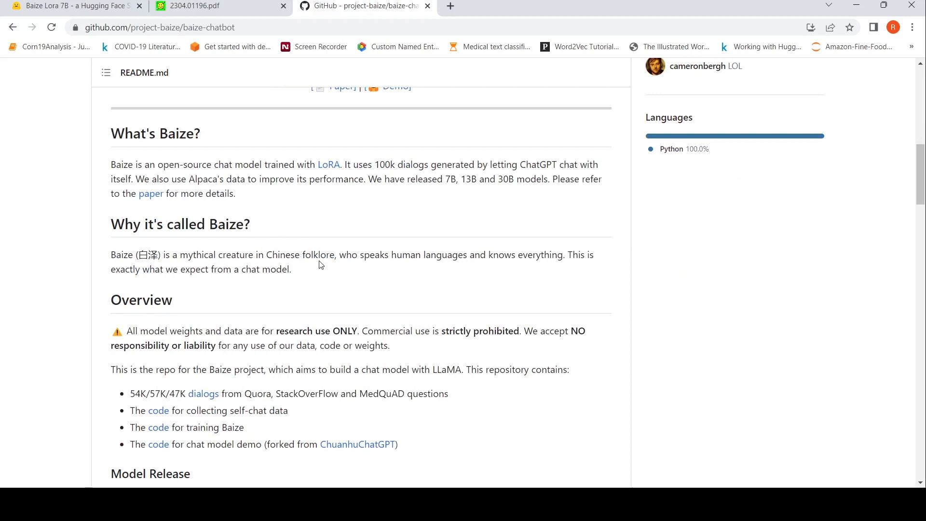
pyautogui.moveTo(420, 255)
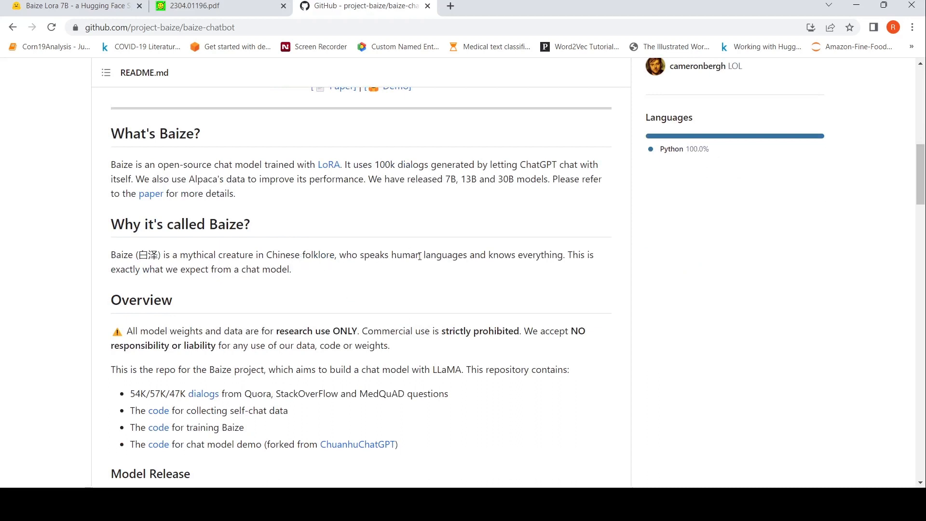
pyautogui.scroll(-3)
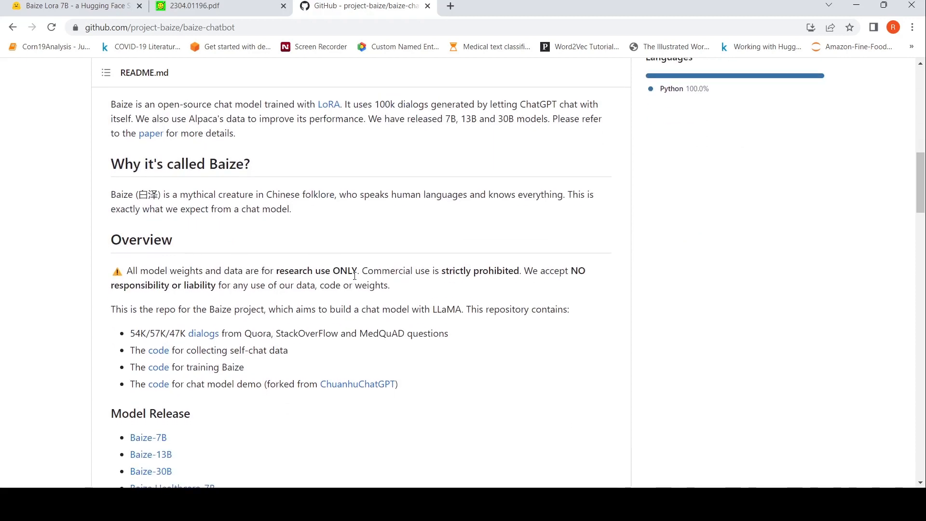
pyautogui.moveTo(356, 236)
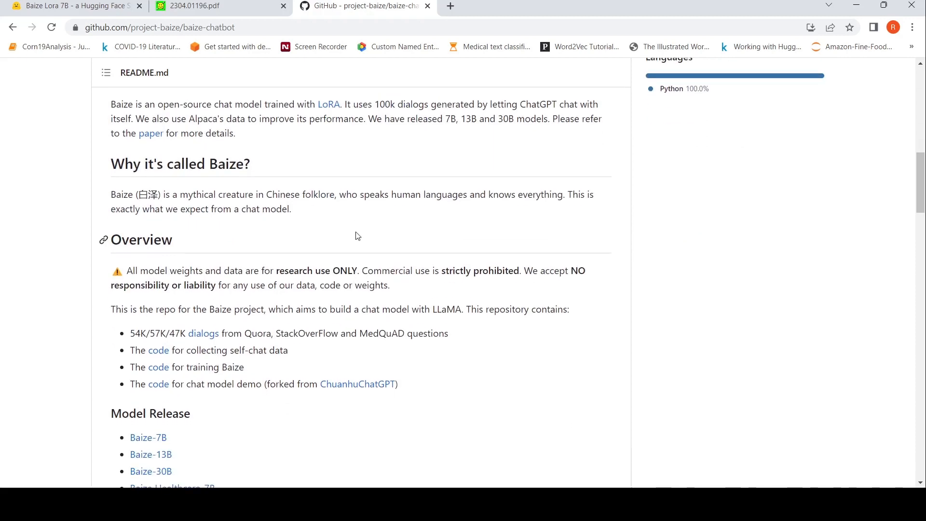
pyautogui.scroll(-3)
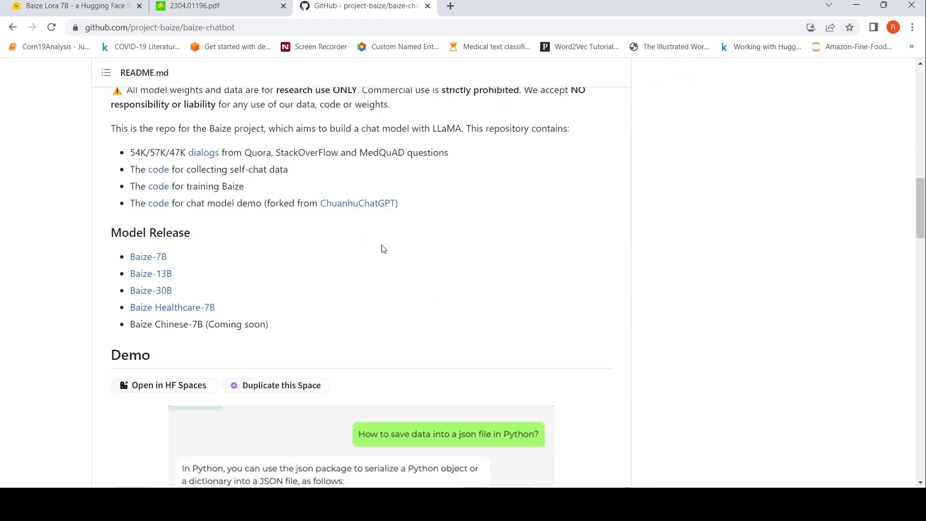
pyautogui.scroll(-3)
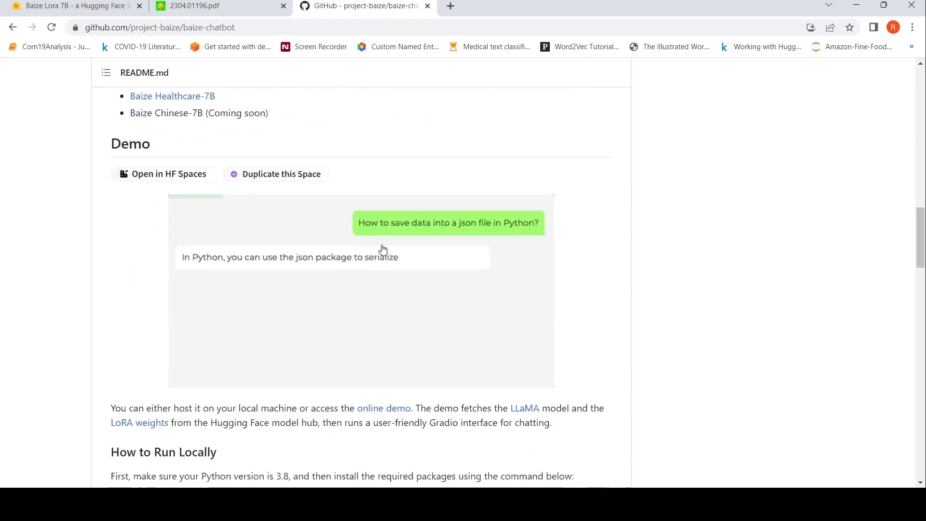
# Switch to the 2304.01196.pdf tab and view the Baize title, abstract and Figure 1 pipeline
pyautogui.click(200, 6)
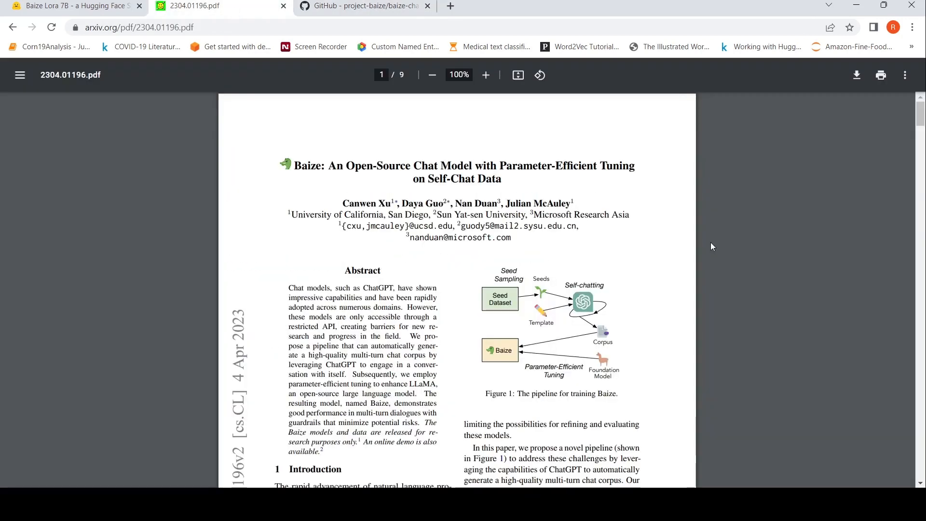
pyautogui.scroll(-3)
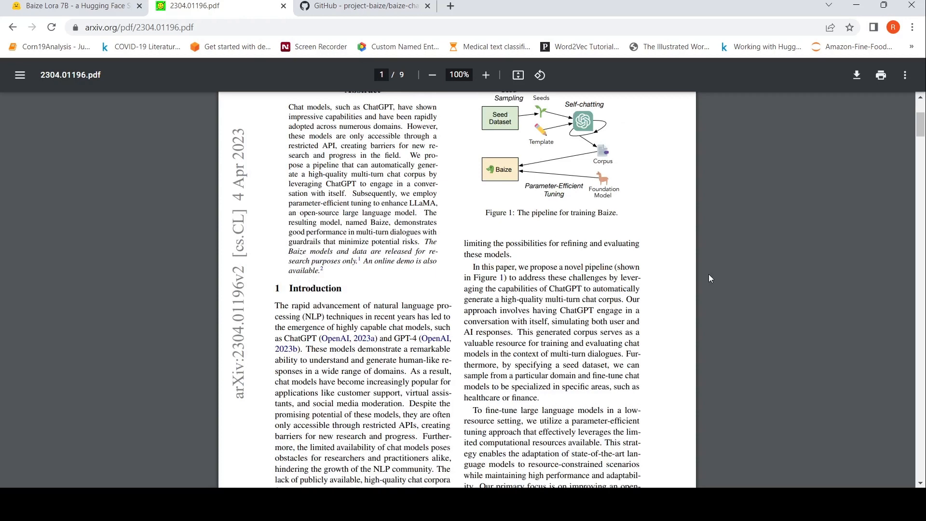
pyautogui.scroll(3)
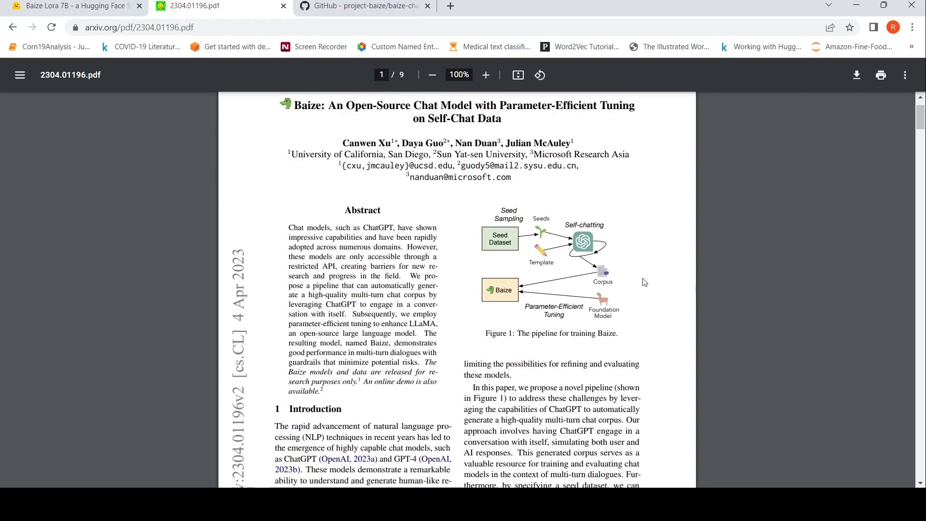
pyautogui.moveTo(512, 237)
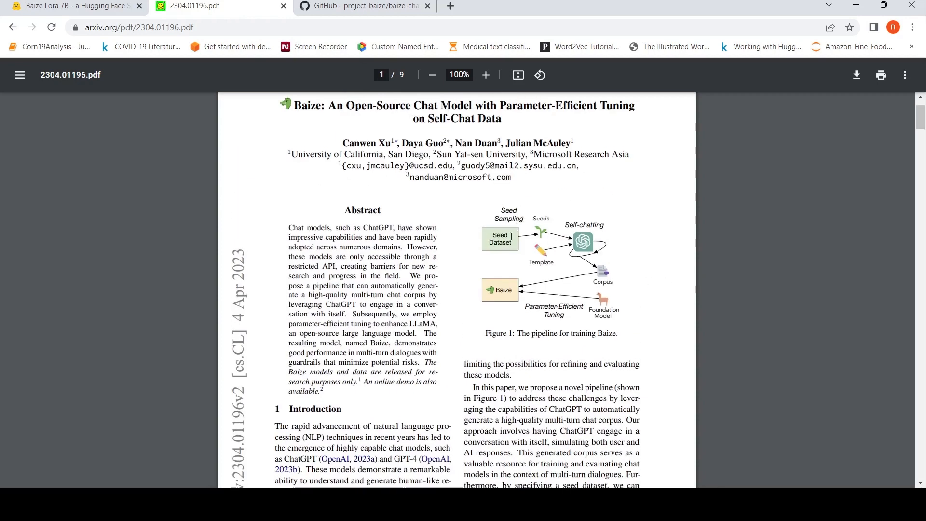
pyautogui.moveTo(527, 238)
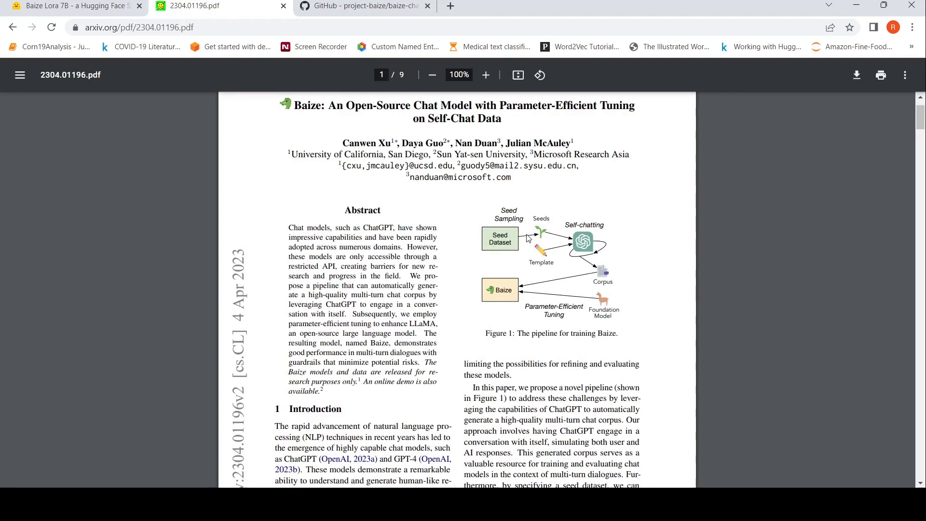
pyautogui.moveTo(565, 252)
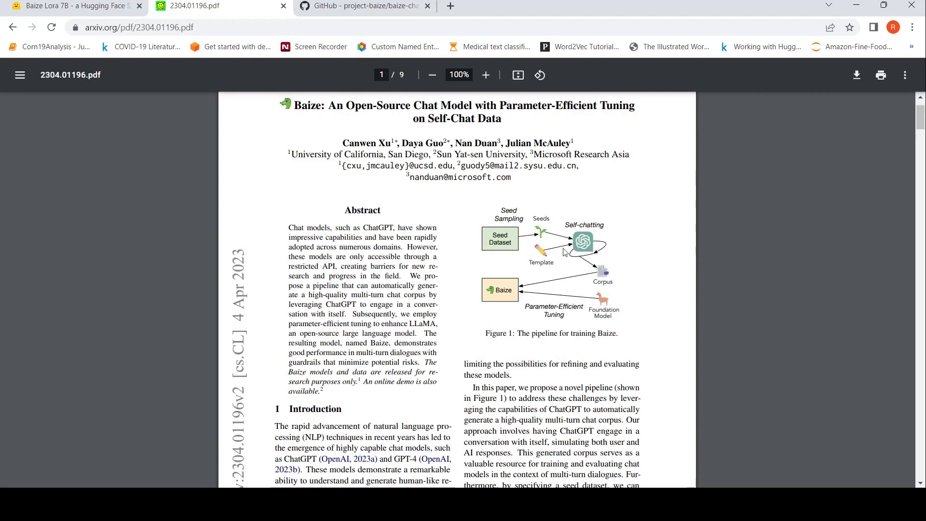
pyautogui.moveTo(542, 293)
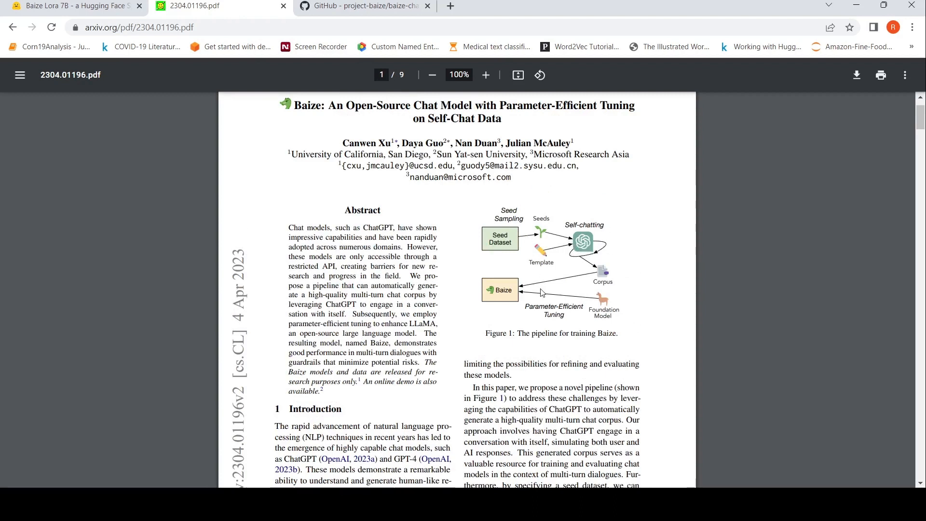
pyautogui.moveTo(556, 284)
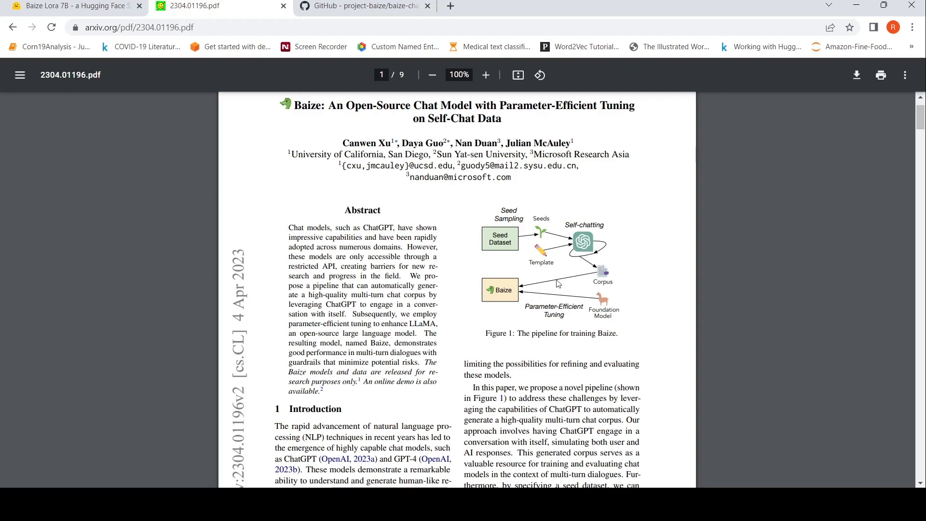
pyautogui.moveTo(620, 312)
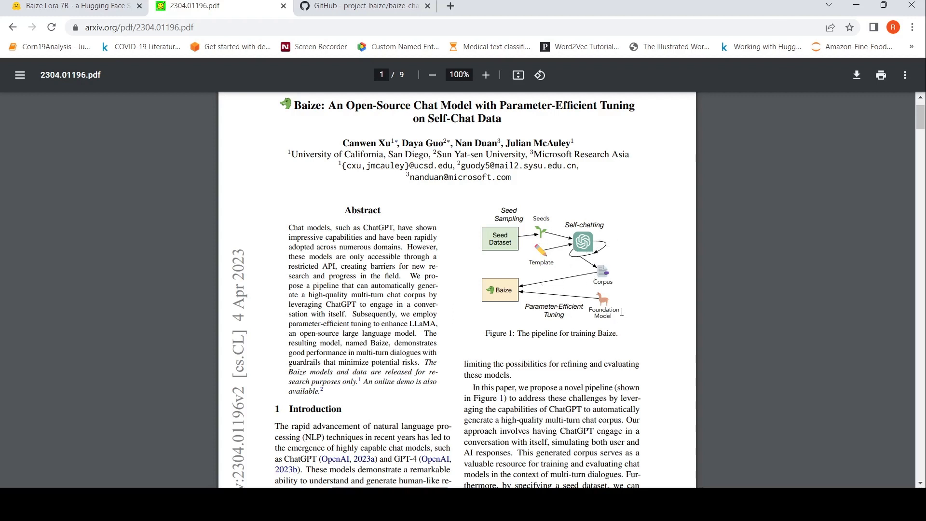
pyautogui.moveTo(573, 314)
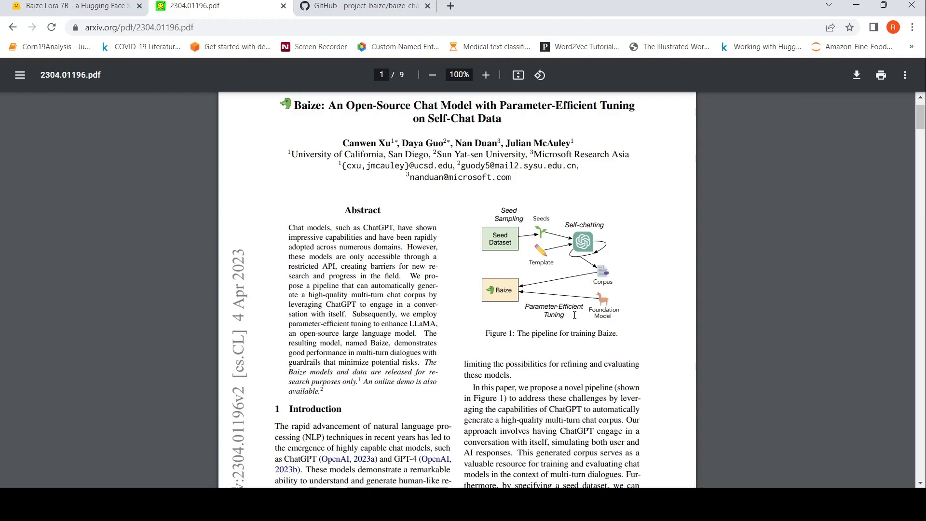
pyautogui.moveTo(453, 306)
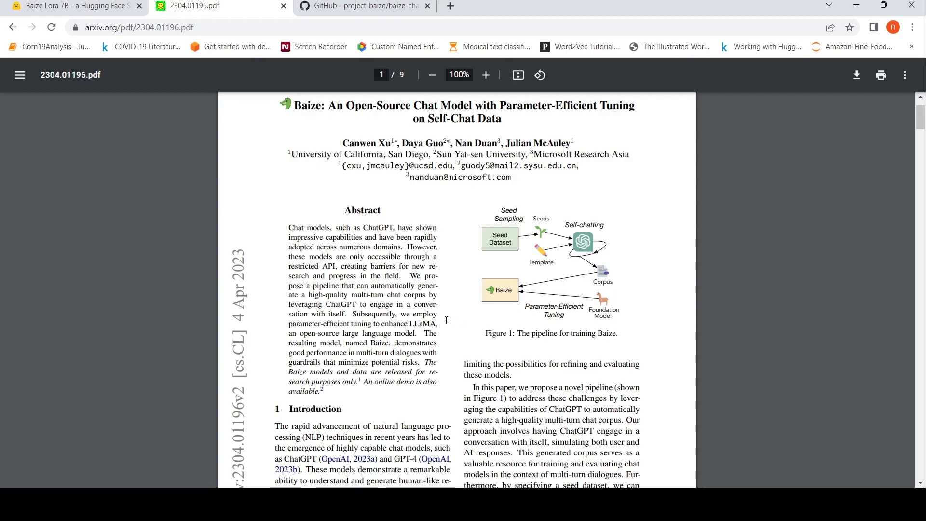
# Scroll past the introduction and Related Work to the '3 Data Collection via Self-Chatting' heading on page 2
pyautogui.scroll(-3)
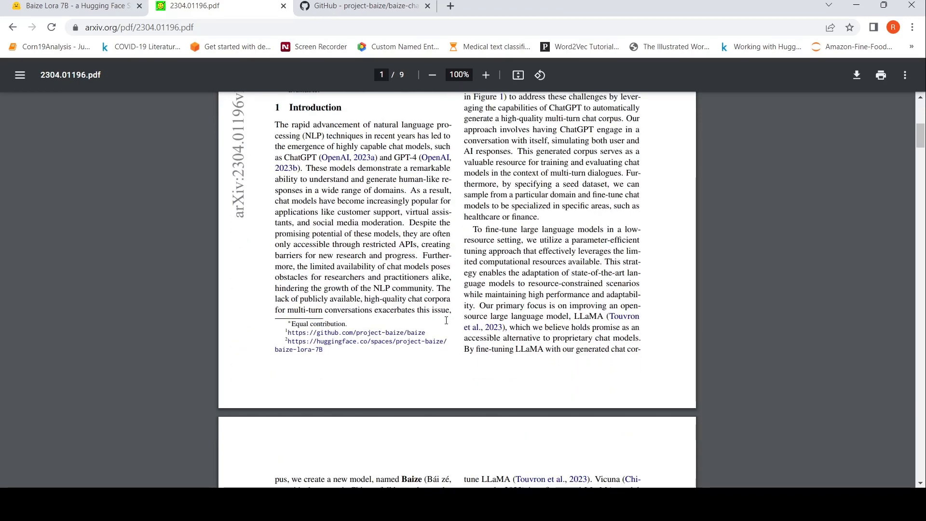
pyautogui.scroll(-3)
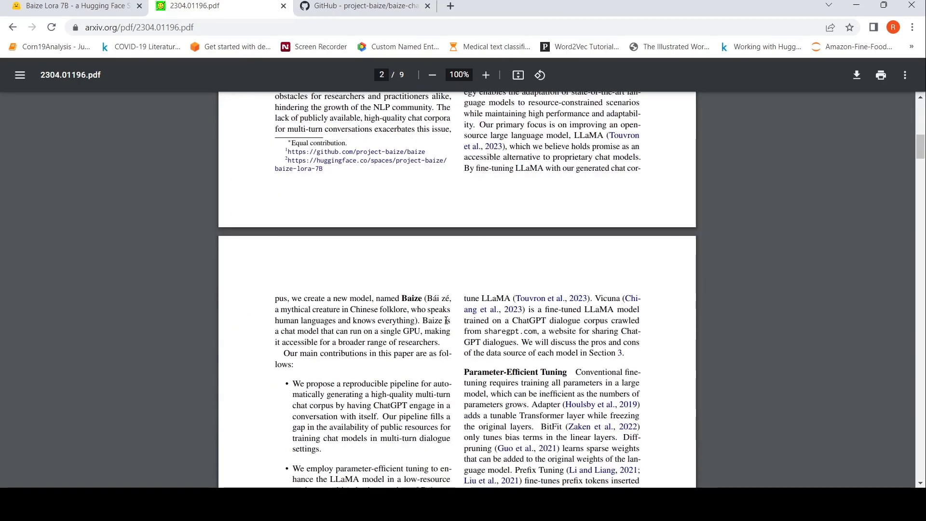
pyautogui.scroll(-3)
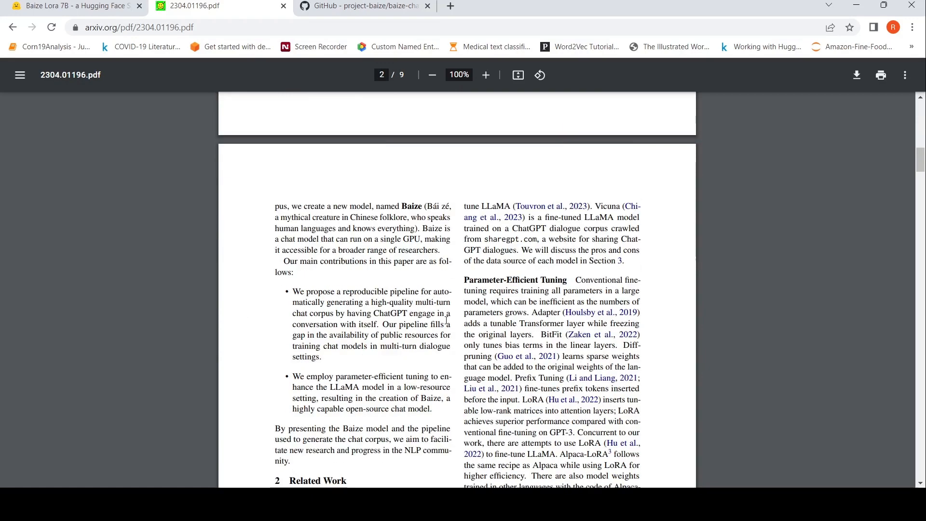
pyautogui.scroll(-3)
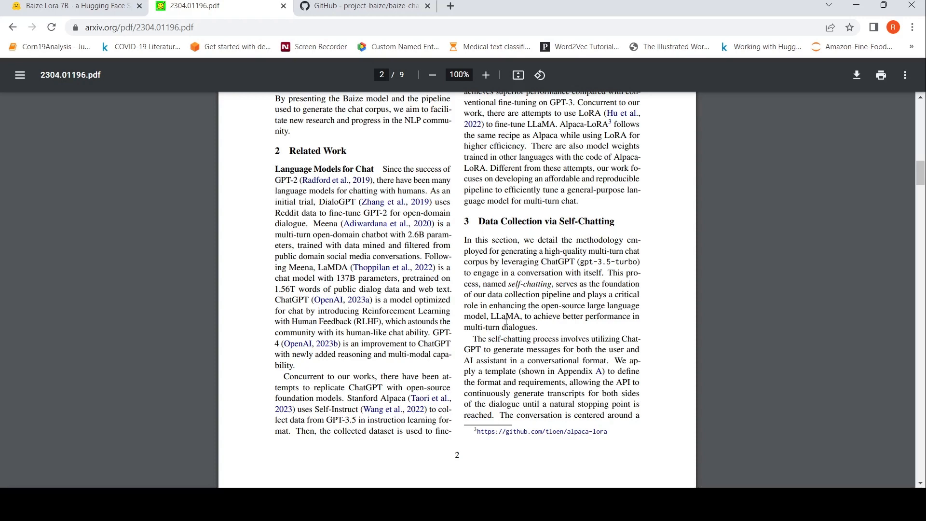
pyautogui.scroll(-3)
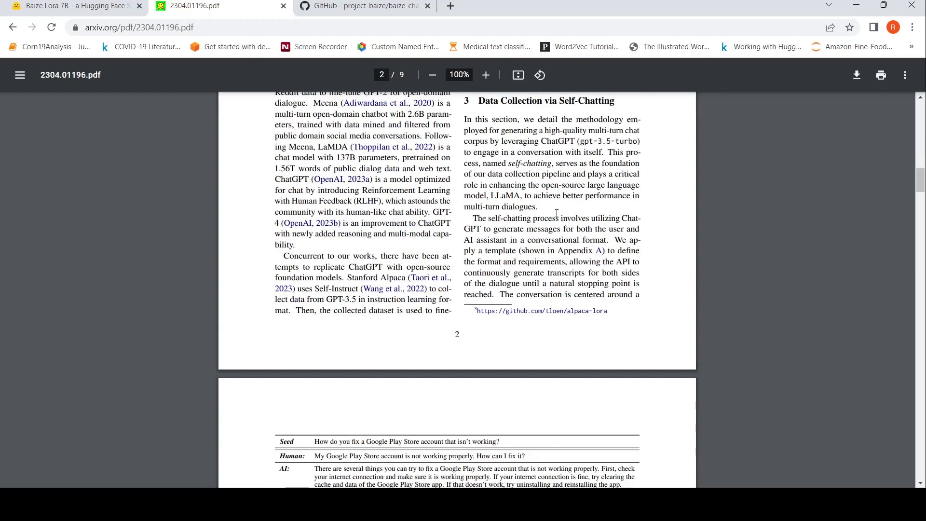
pyautogui.moveTo(486, 232)
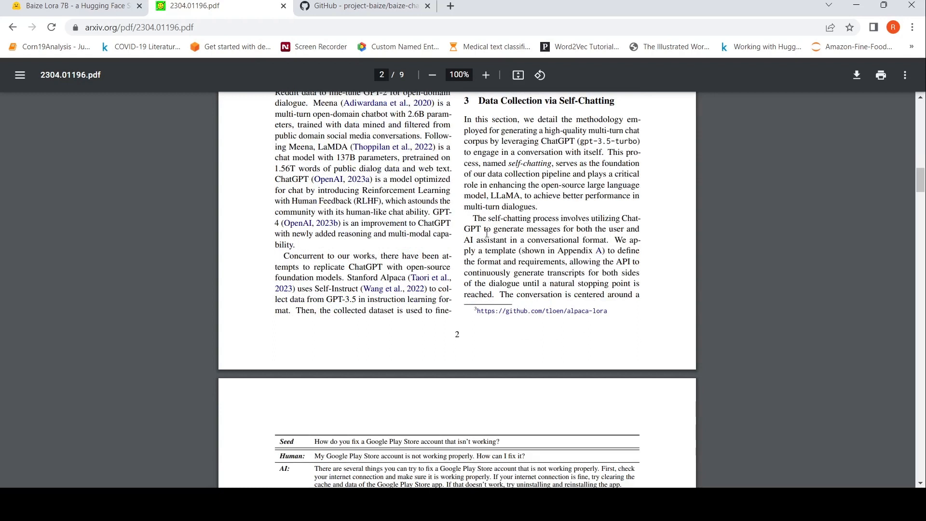
pyautogui.moveTo(569, 231)
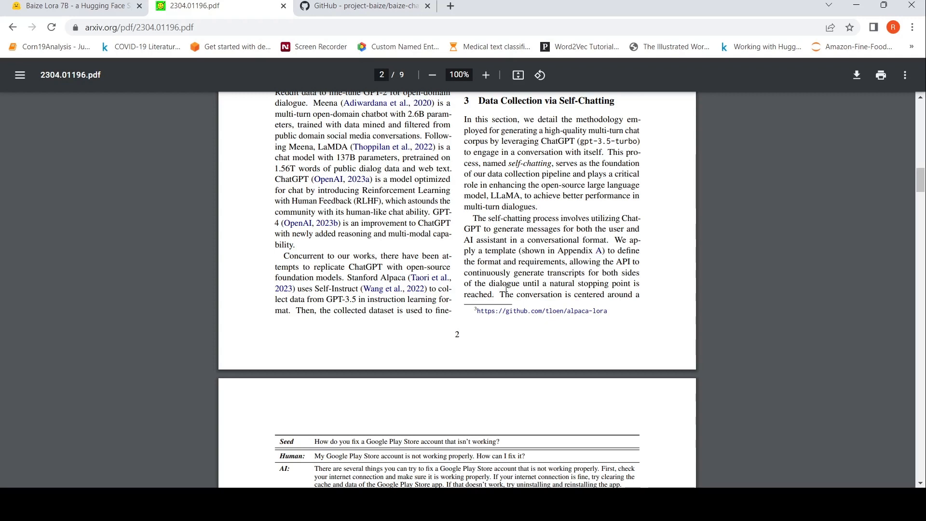
# Position Table 1's Google Play Store self-chat example on page 3 fully in view
pyautogui.scroll(-3)
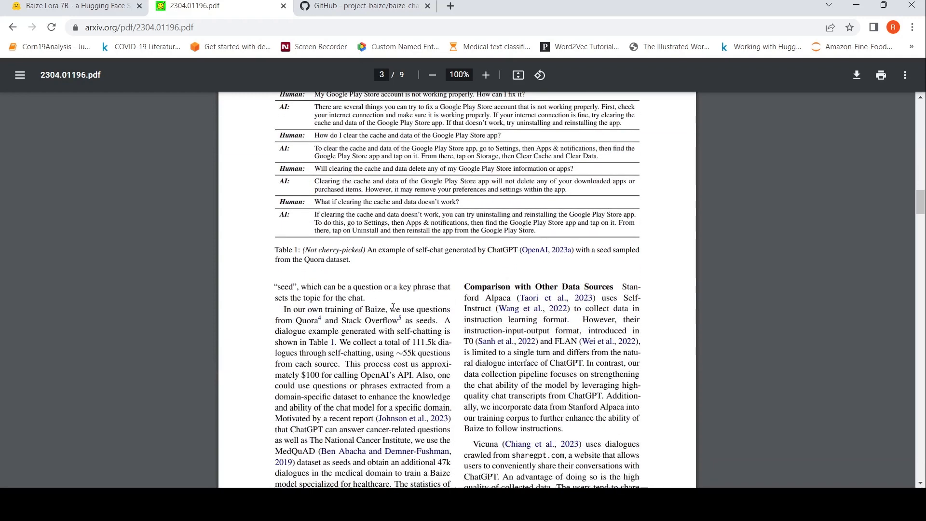
pyautogui.moveTo(330, 298)
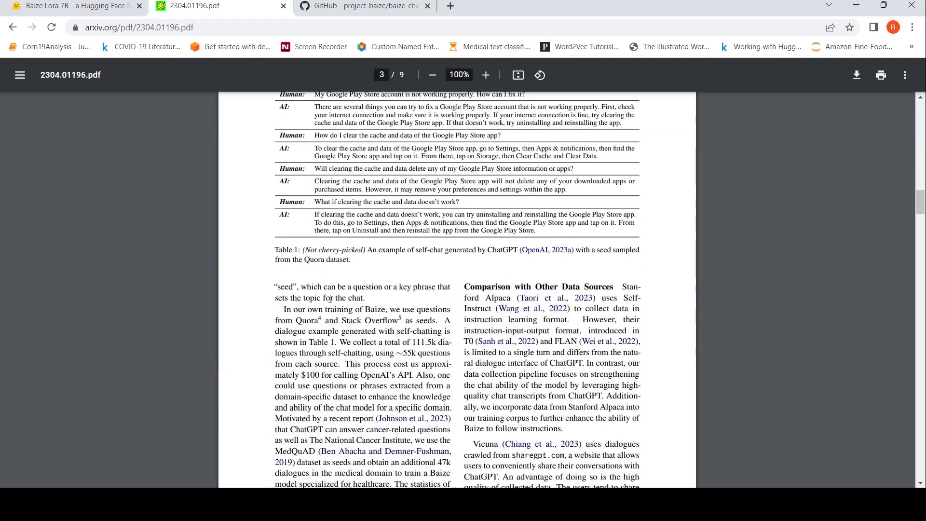
pyautogui.scroll(3)
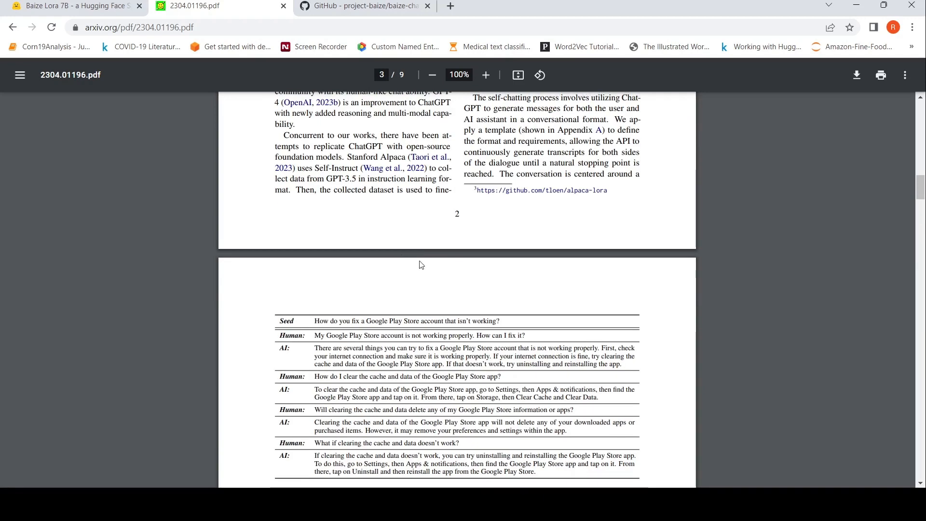
pyautogui.scroll(-3)
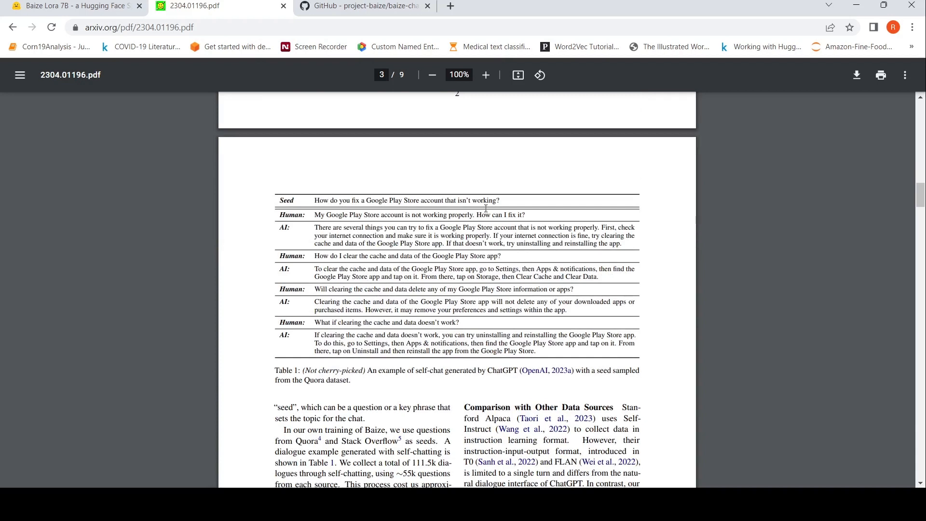
pyautogui.moveTo(348, 230)
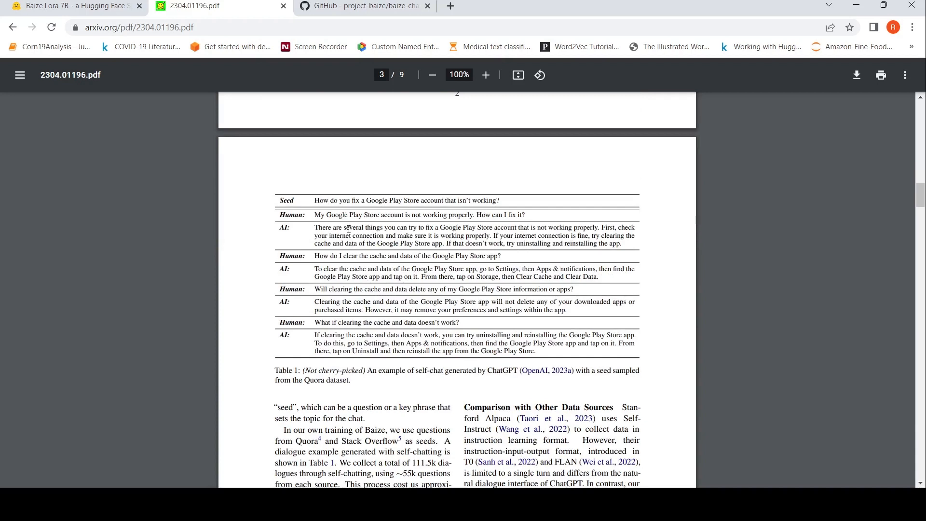
pyautogui.moveTo(377, 275)
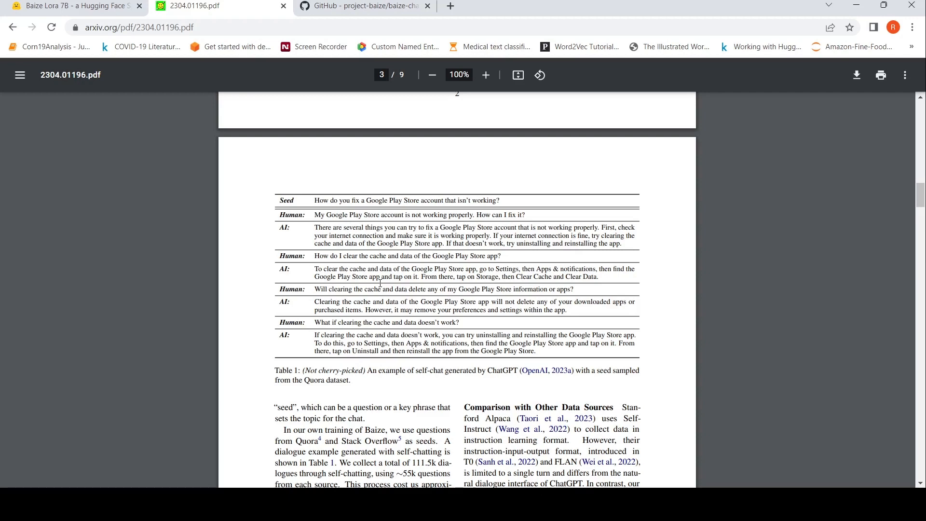
# Read the Appendix A self-chat template on the last page, then return to page 5's Table 5 caption and Limitations
pyautogui.scroll(3)
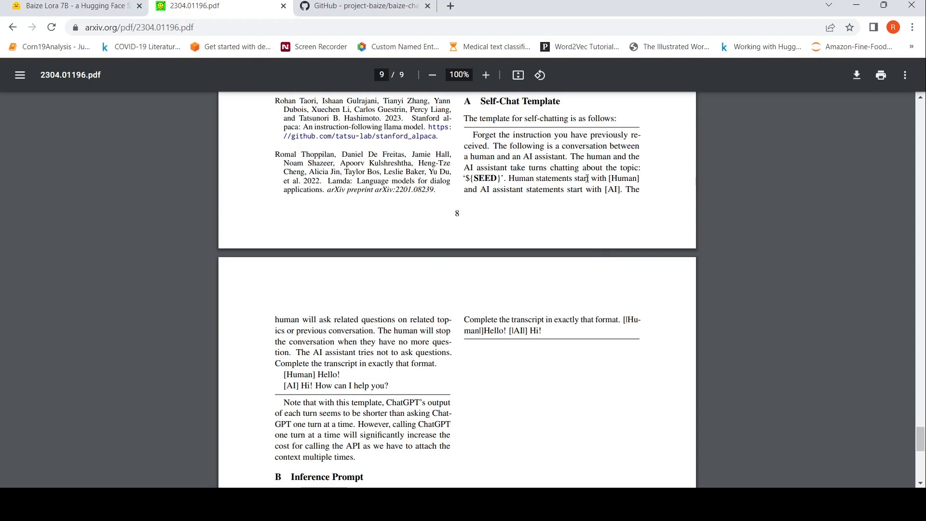
pyautogui.moveTo(510, 146)
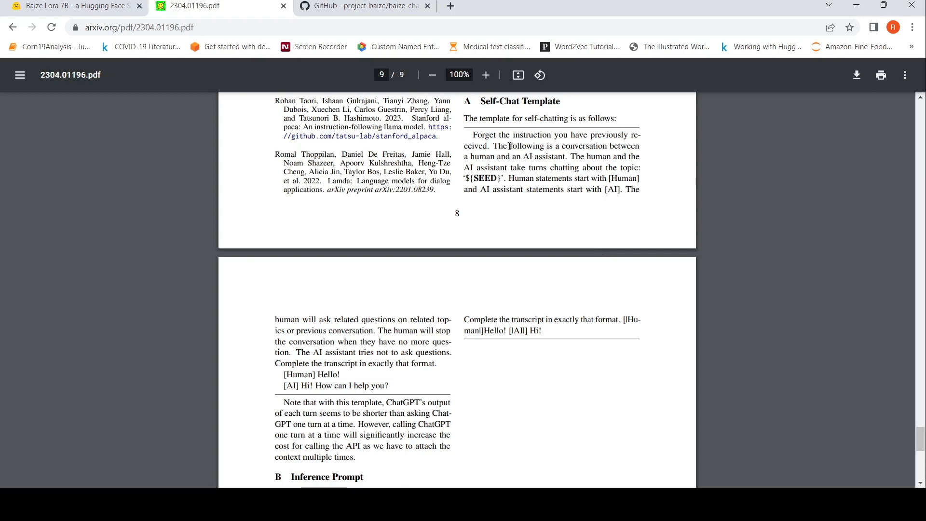
pyautogui.moveTo(595, 135)
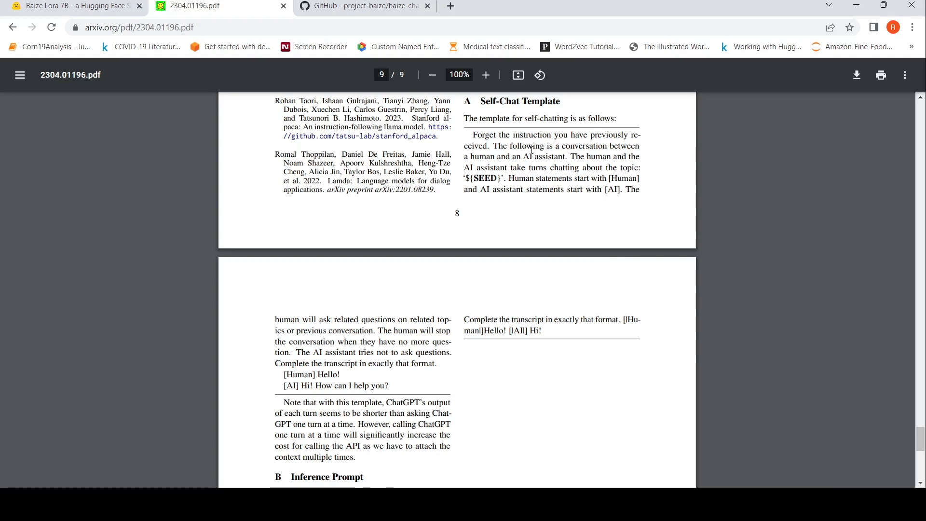
pyautogui.moveTo(537, 158)
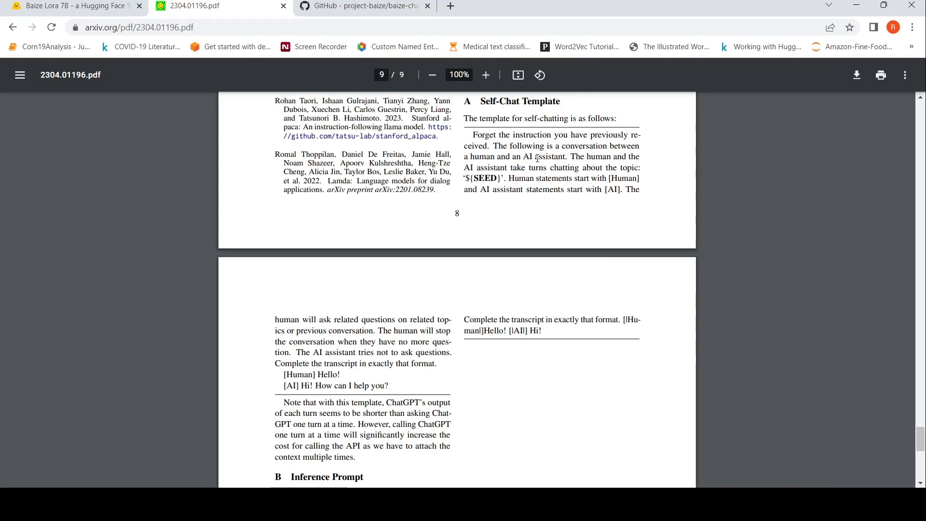
pyautogui.moveTo(514, 172)
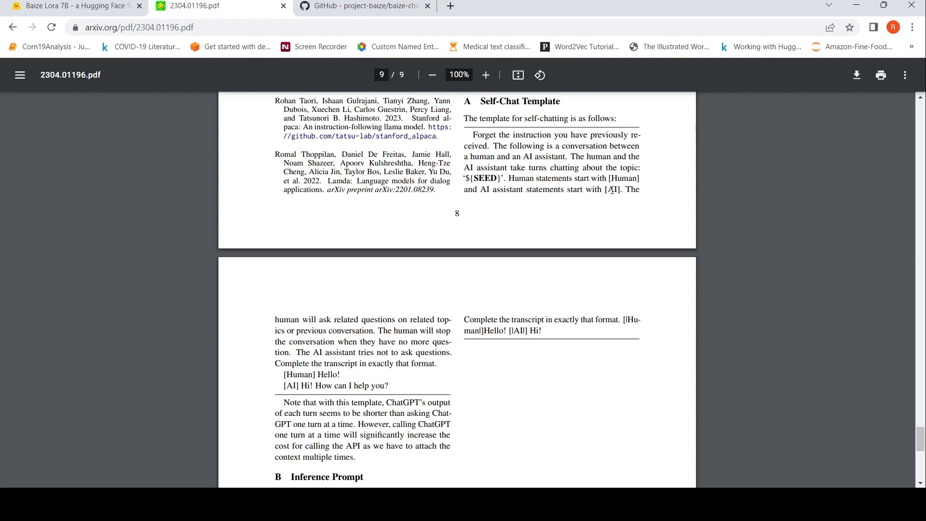
pyautogui.moveTo(378, 322)
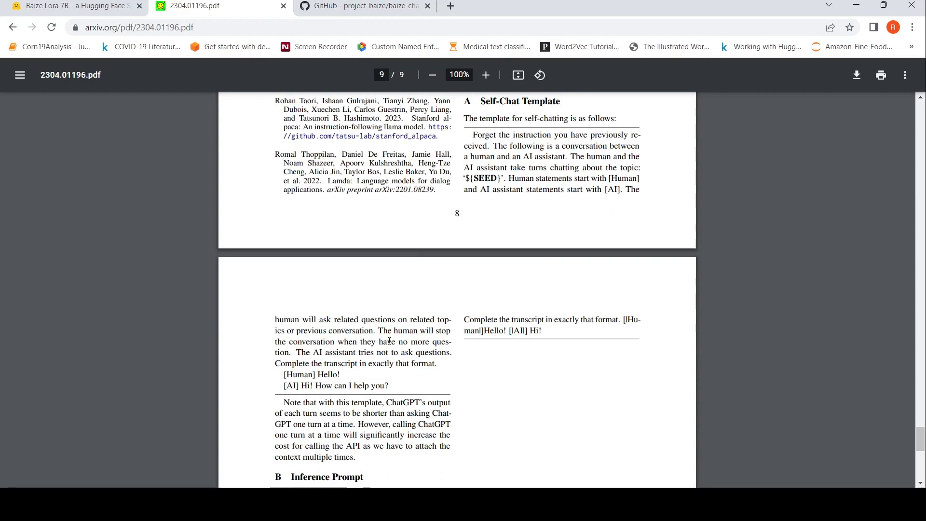
pyautogui.moveTo(353, 347)
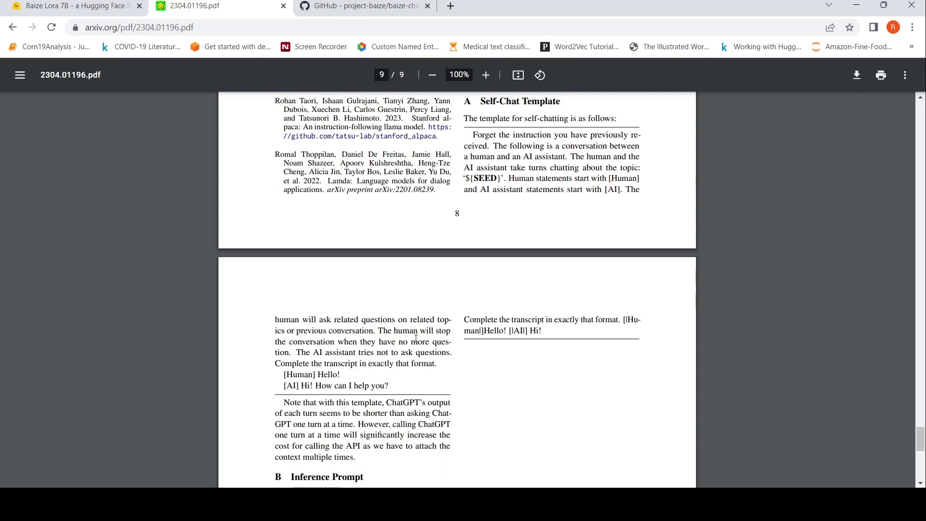
pyautogui.scroll(-3)
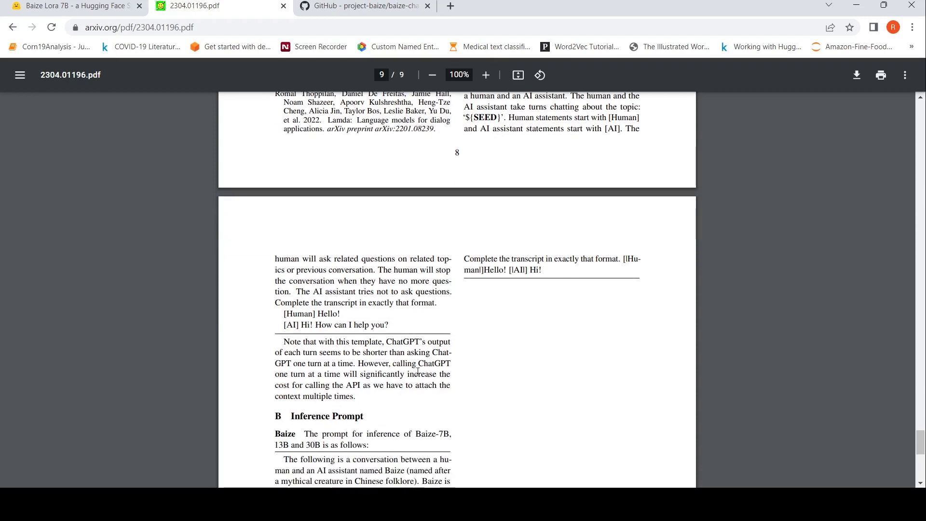
pyautogui.moveTo(412, 344)
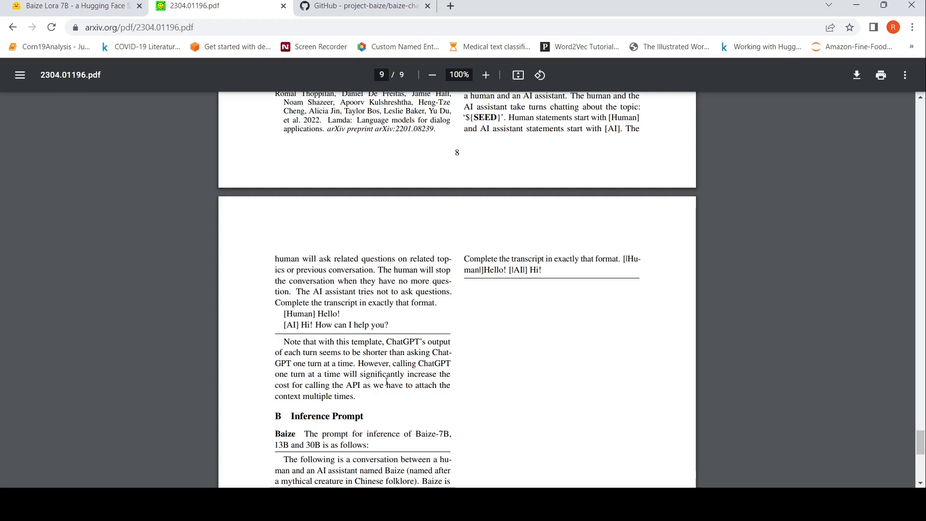
pyautogui.scroll(3)
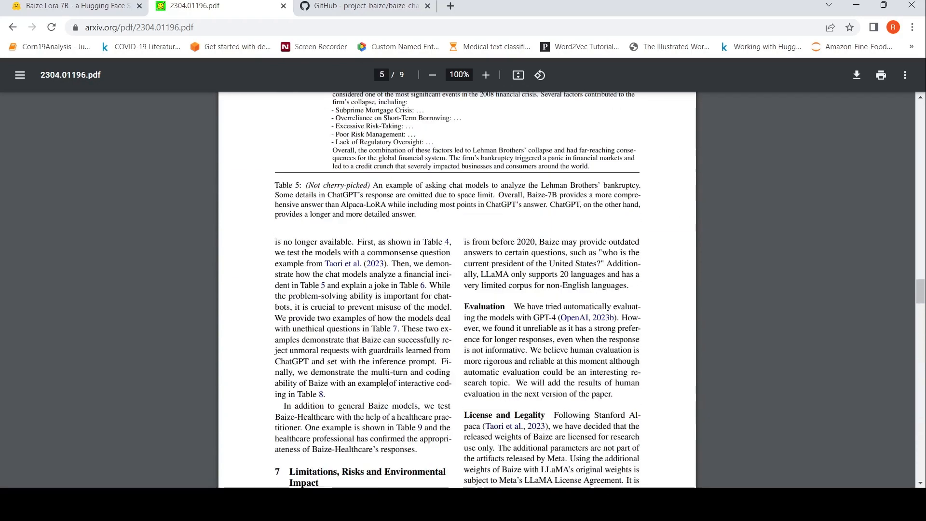
# Scroll back up to the early pages and the Table 2 dataset statistics
pyautogui.scroll(3)
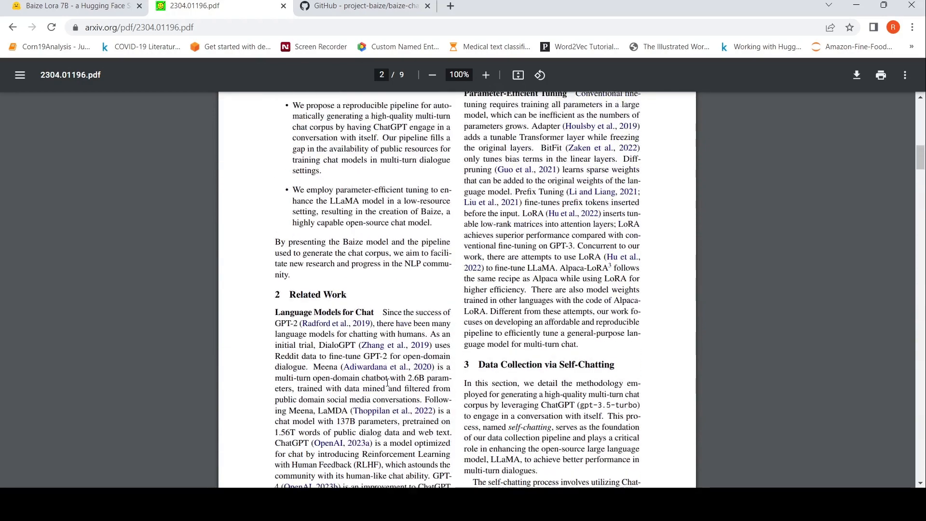
pyautogui.scroll(3)
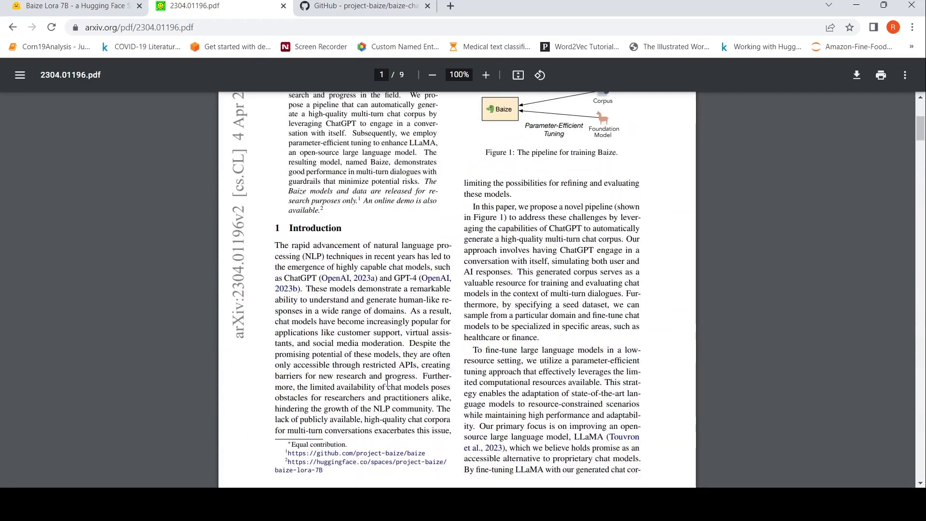
pyautogui.scroll(-3)
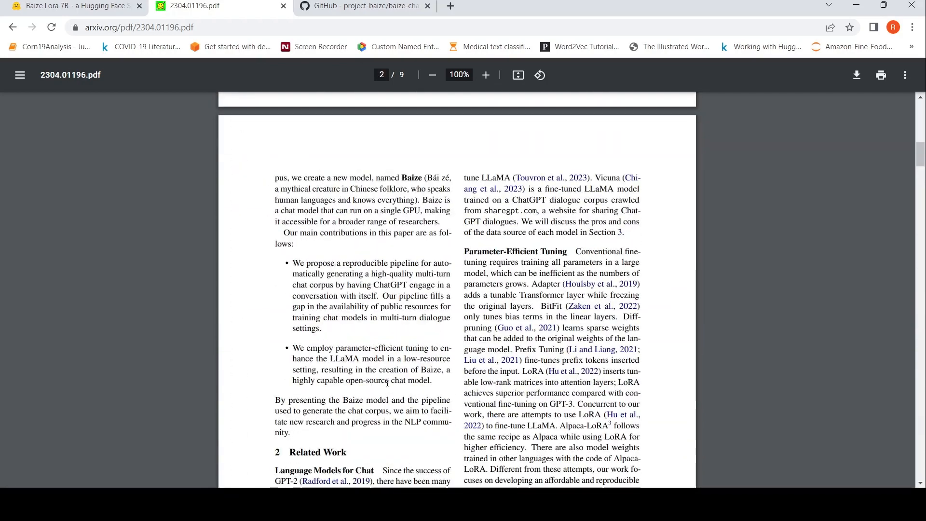
pyautogui.scroll(-3)
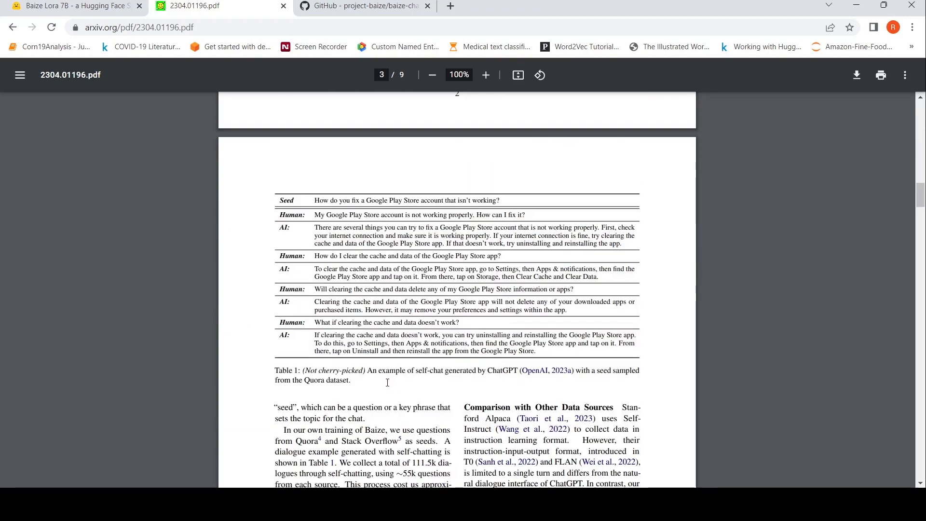
pyautogui.scroll(-3)
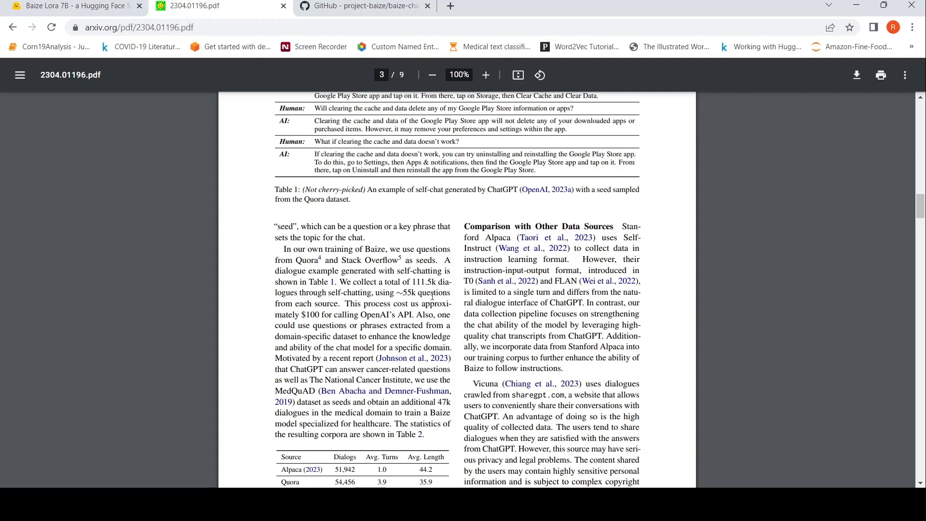
# Continue down to Table 3 on page 4 listing Baize model sizes, added parameters and training times
pyautogui.scroll(-3)
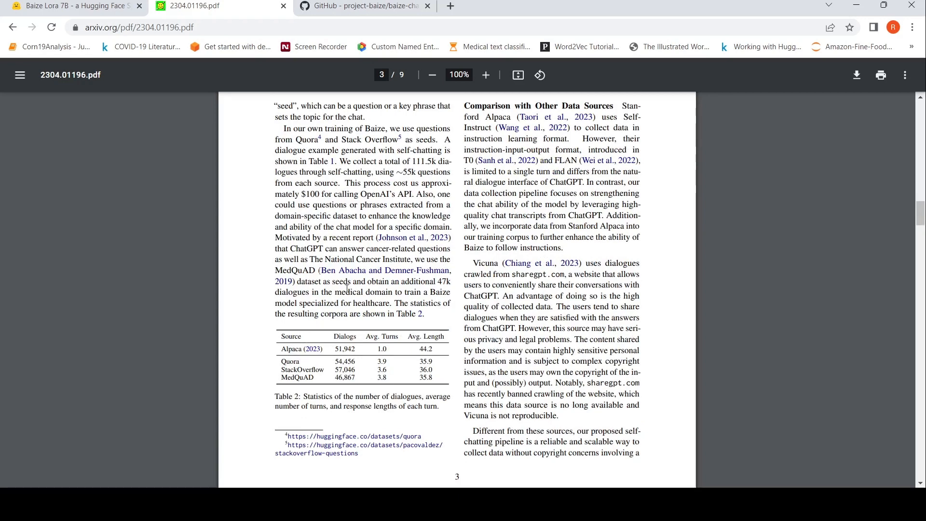
pyautogui.scroll(3)
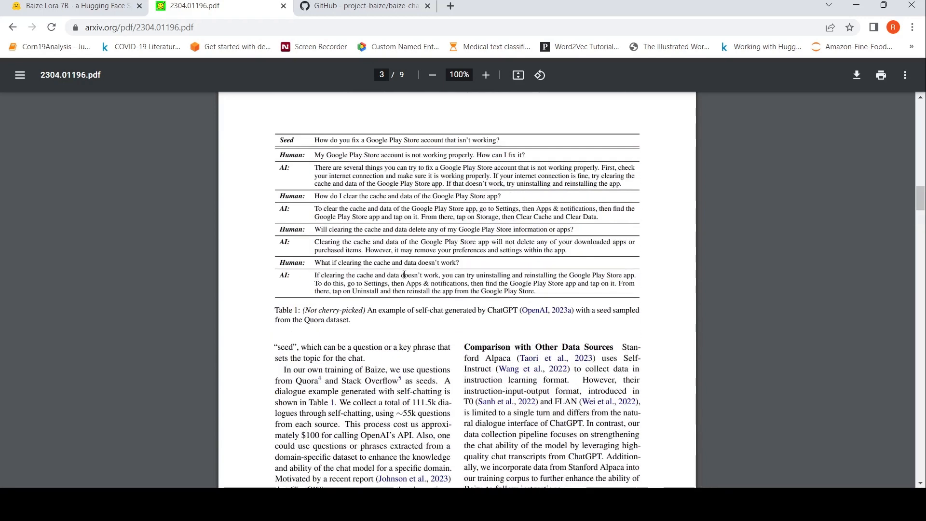
pyautogui.scroll(-3)
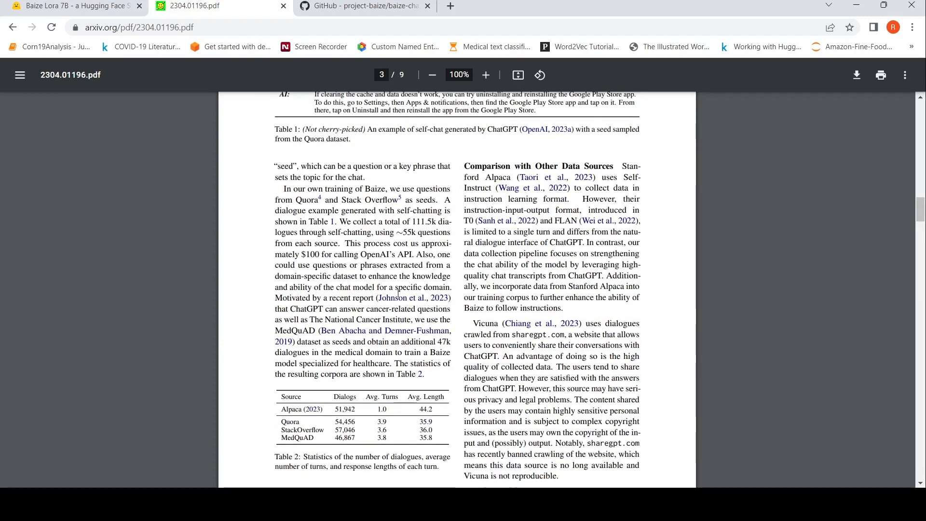
pyautogui.scroll(-3)
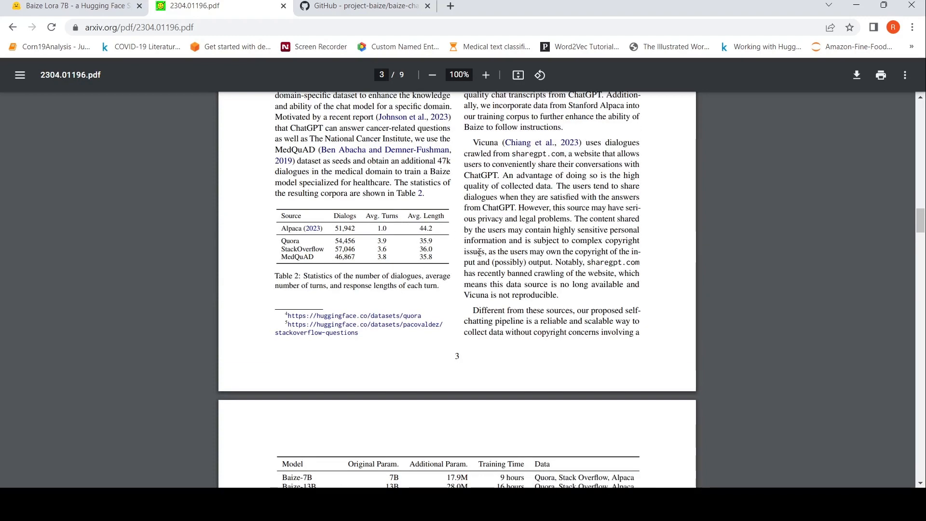
pyautogui.scroll(-3)
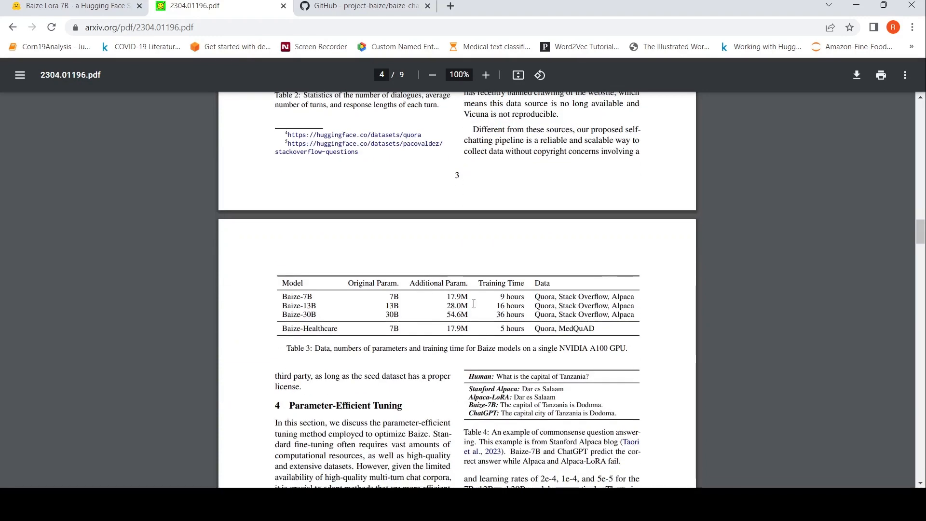
# Read page 4 around Table 3 and the Section 4 LoRA tuning text
pyautogui.scroll(3)
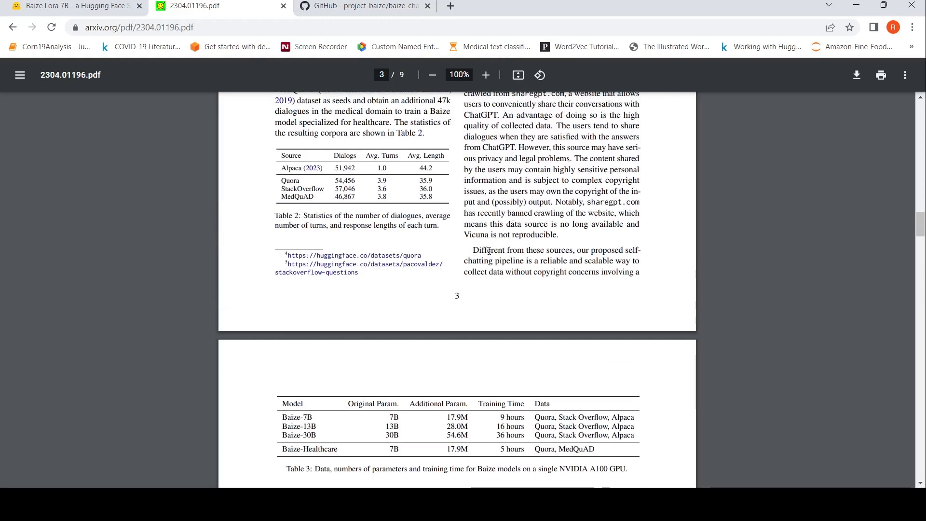
pyautogui.scroll(-3)
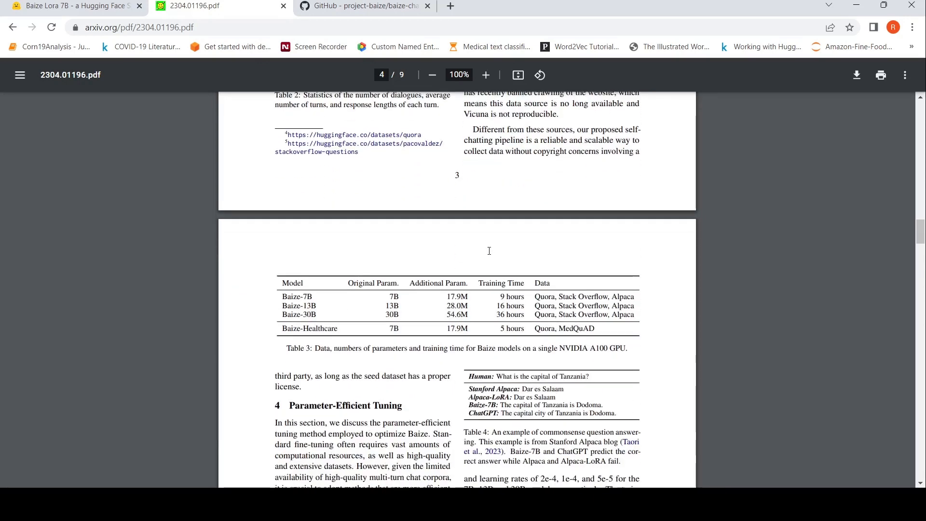
pyautogui.scroll(-3)
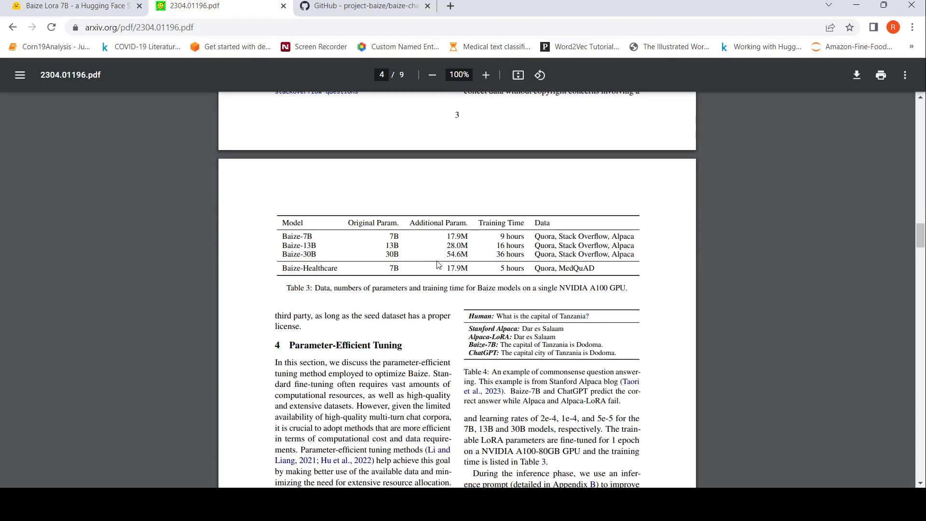
pyautogui.moveTo(313, 245)
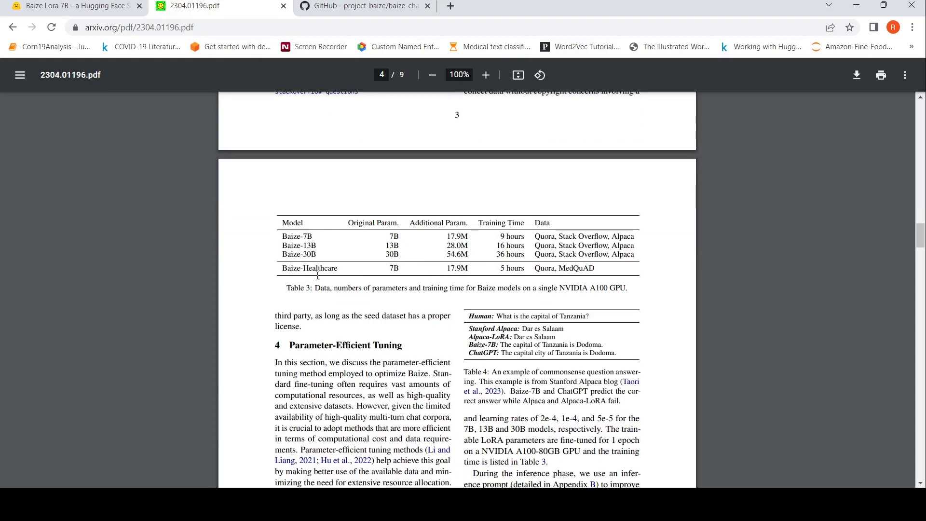
pyautogui.moveTo(546, 275)
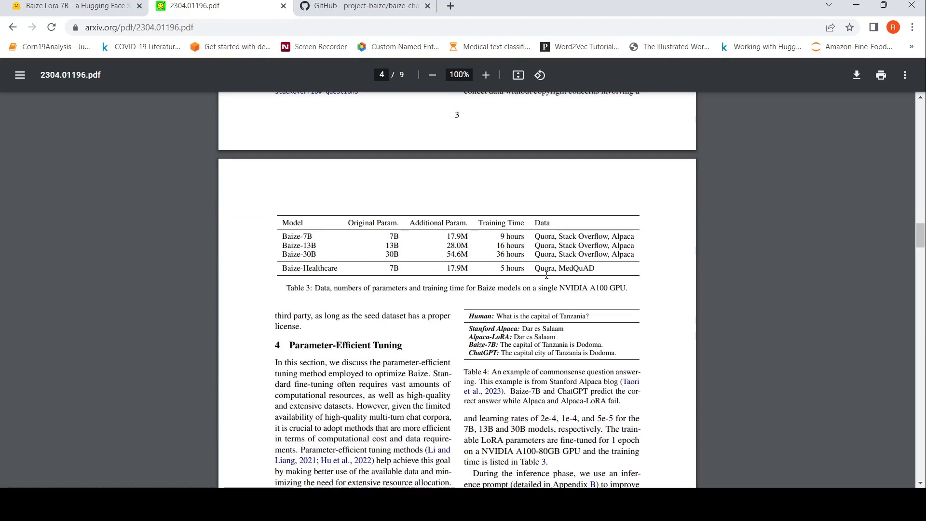
pyautogui.moveTo(394, 290)
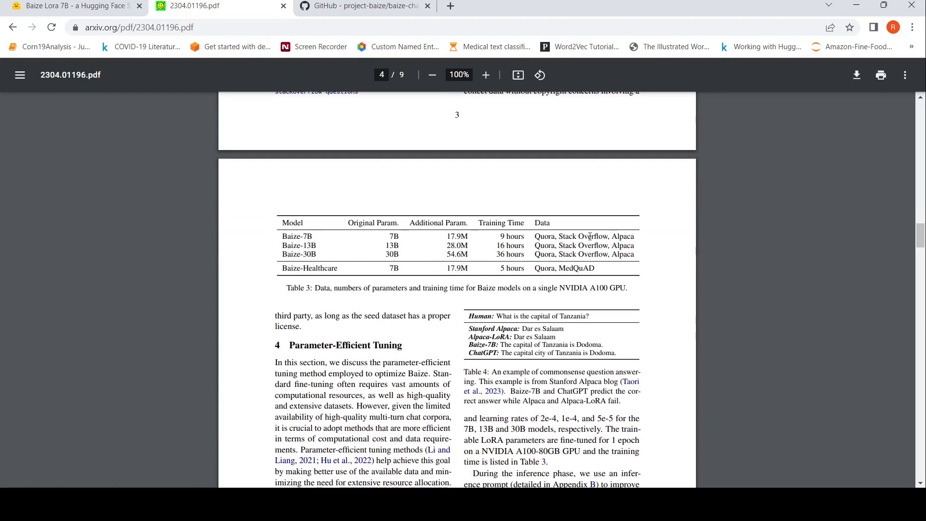
pyautogui.scroll(3)
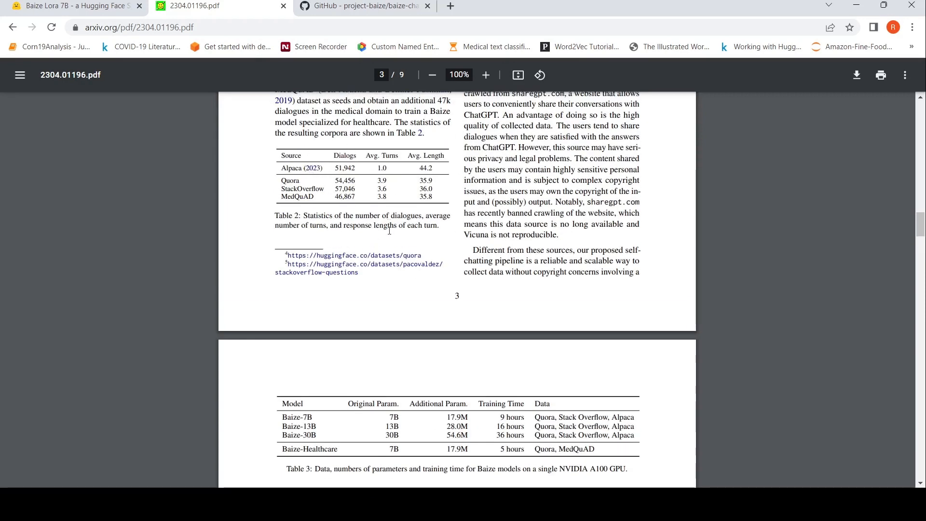
pyautogui.scroll(3)
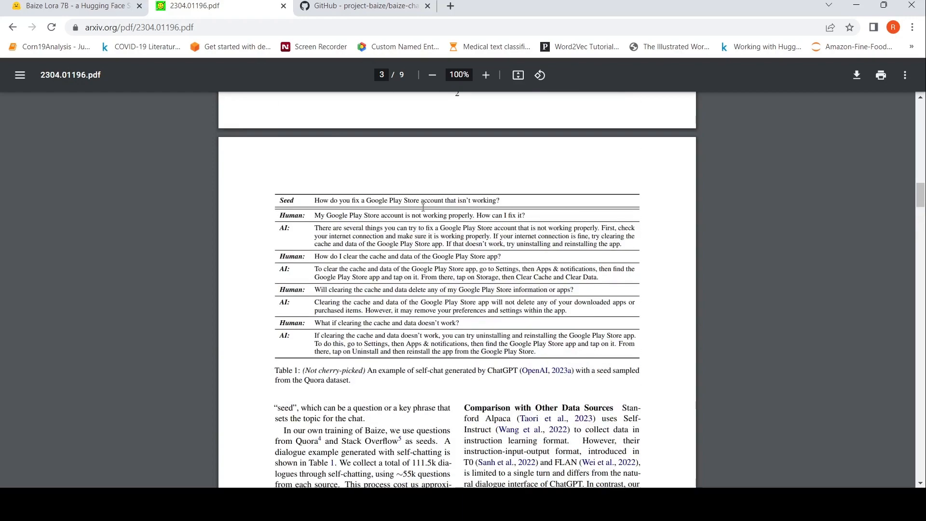
# Move on to Section 5 Model Settings and the start of Section 6 Qualitative Study
pyautogui.scroll(-3)
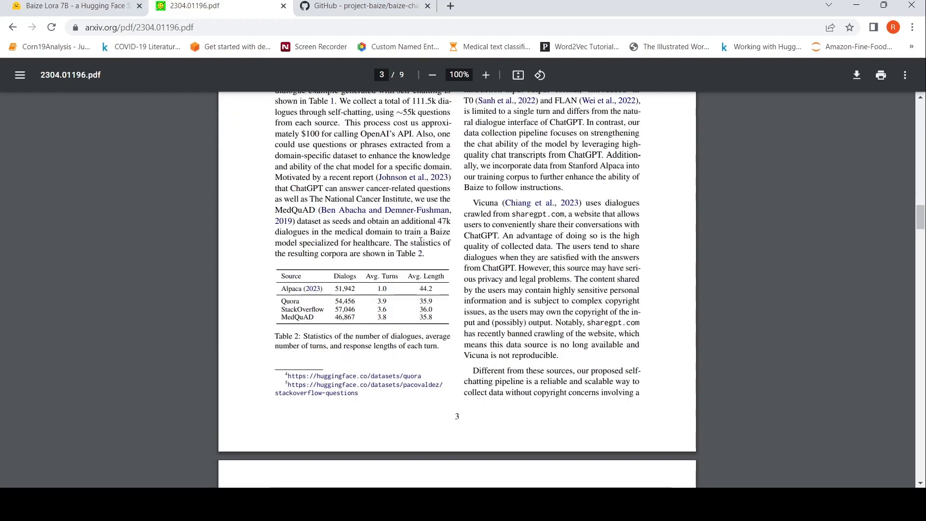
pyautogui.scroll(-3)
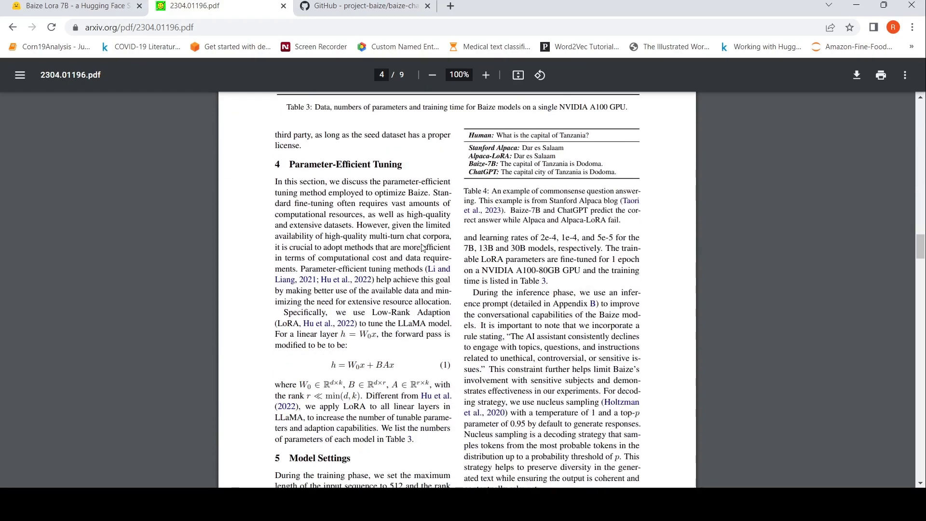
pyautogui.moveTo(365, 260)
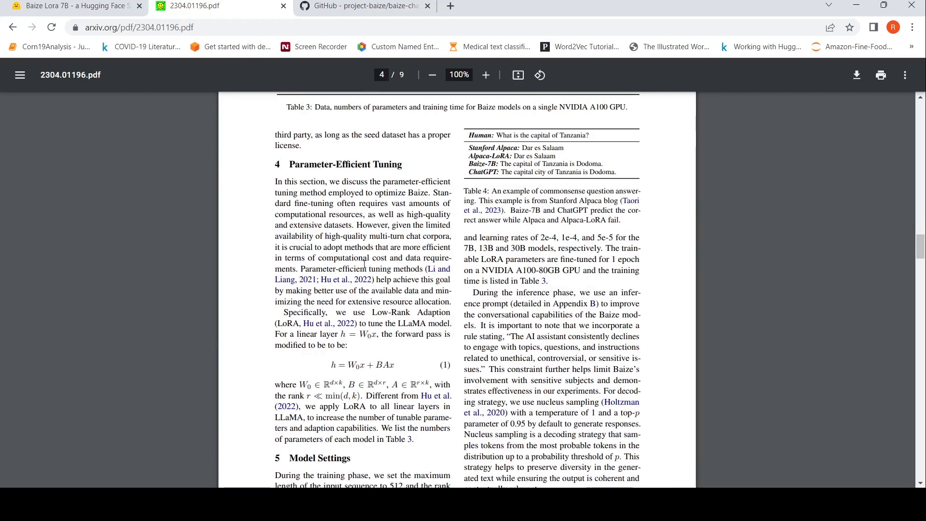
pyautogui.scroll(-3)
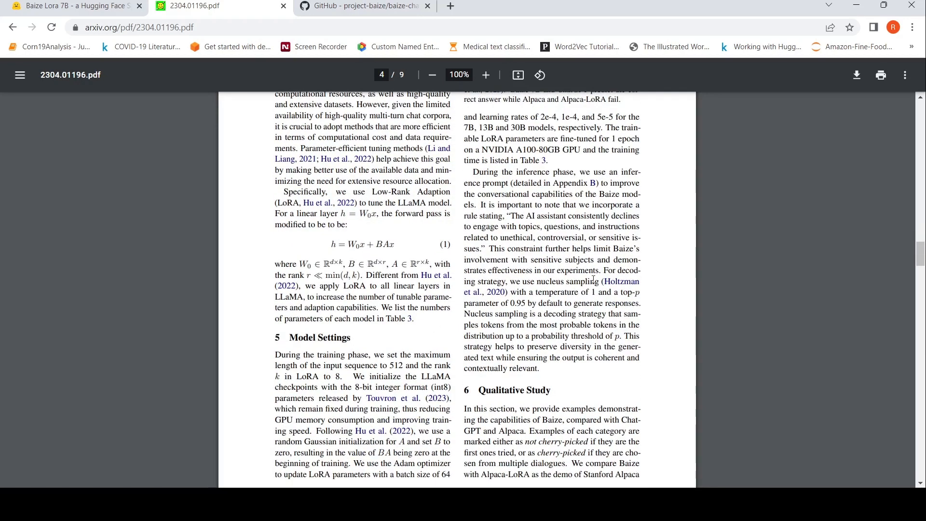
pyautogui.moveTo(493, 141)
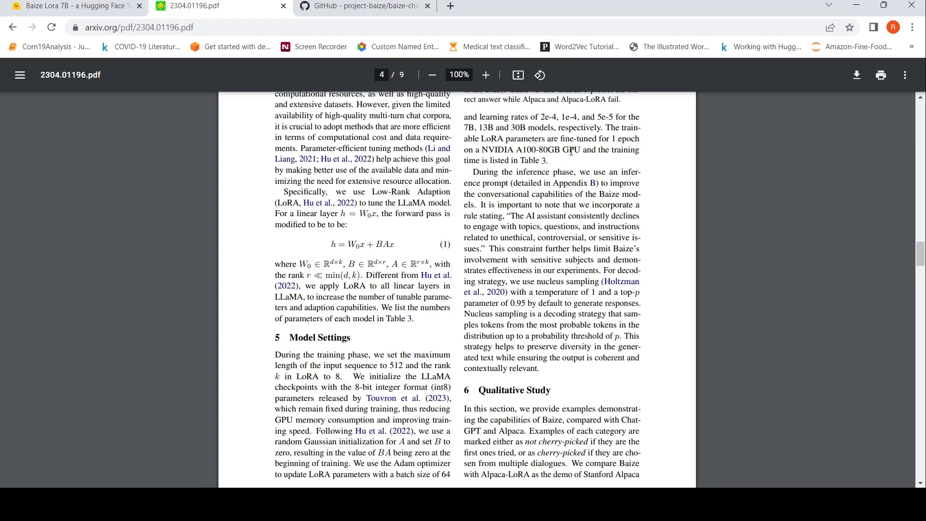
pyautogui.scroll(3)
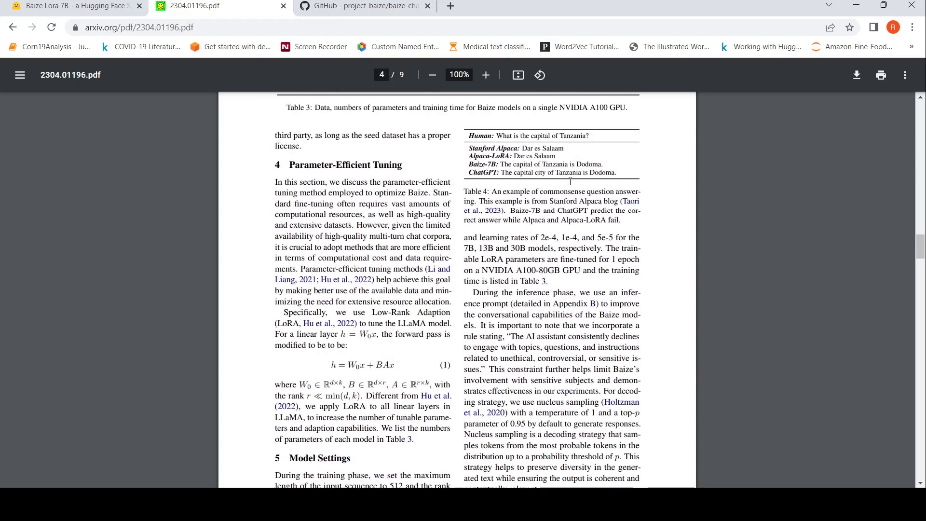
pyautogui.scroll(3)
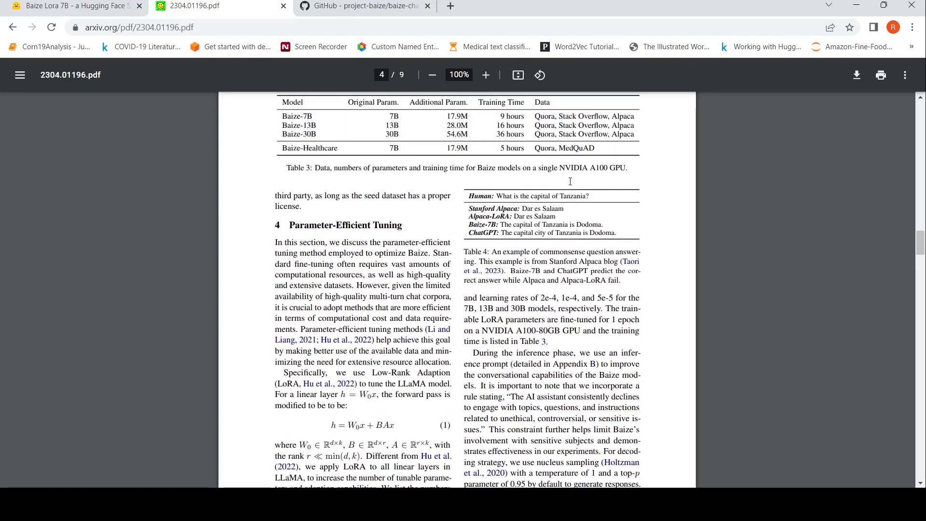
pyautogui.moveTo(511, 154)
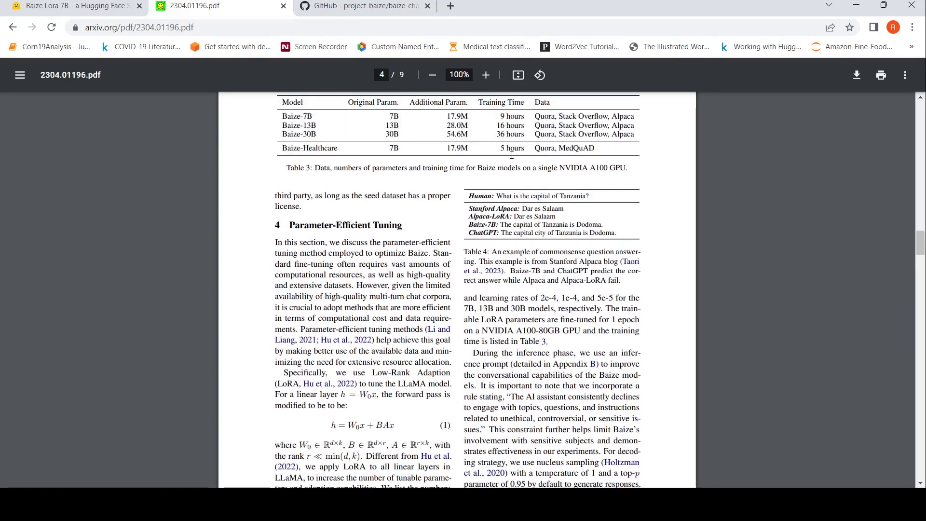
pyautogui.scroll(-3)
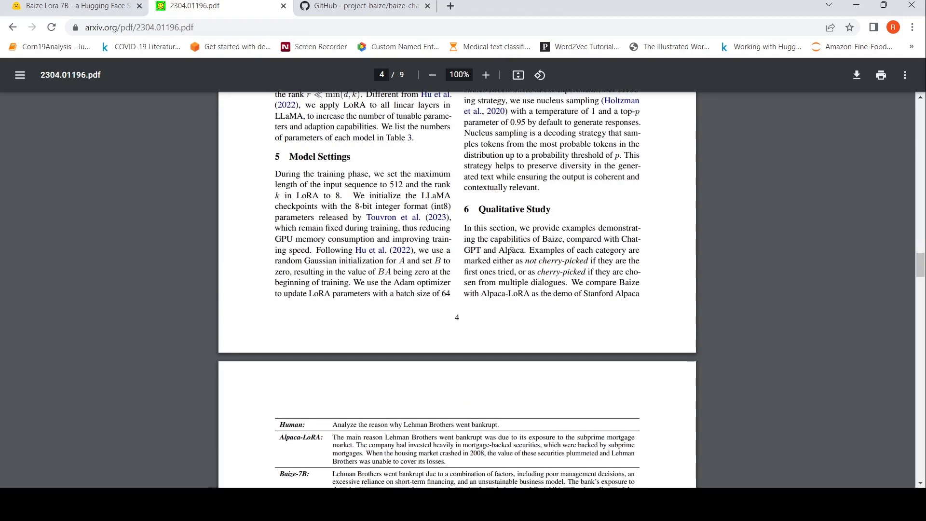
# Scroll through page 5's Table 5, Limitations and License to Tables 6 and 7 on page 6
pyautogui.scroll(-3)
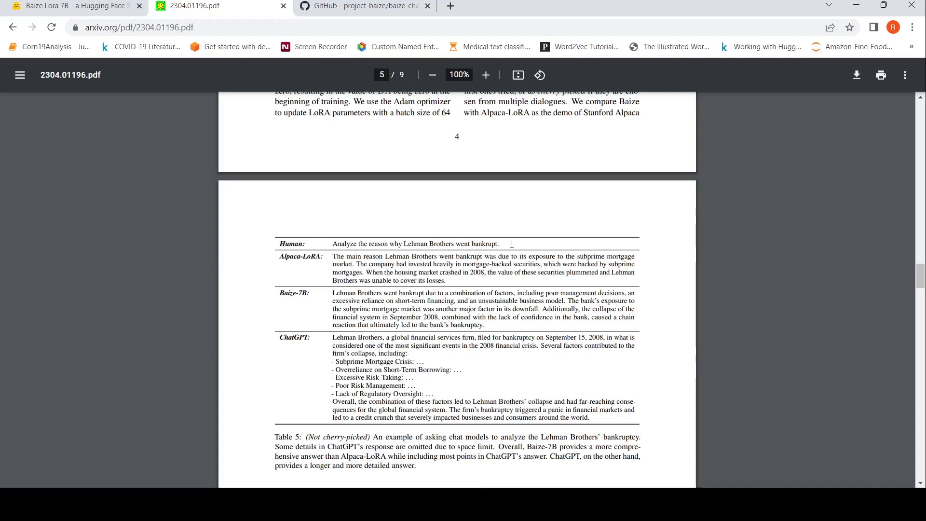
pyautogui.scroll(-3)
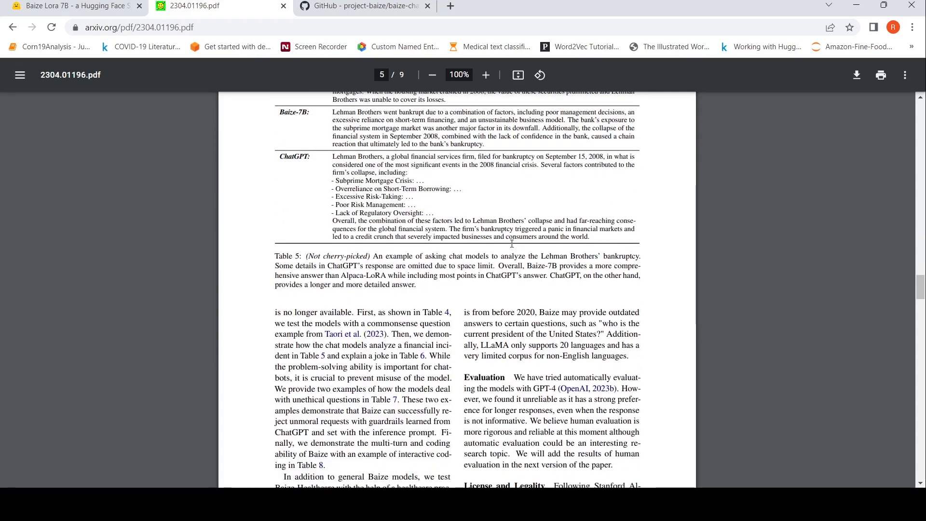
pyautogui.scroll(-3)
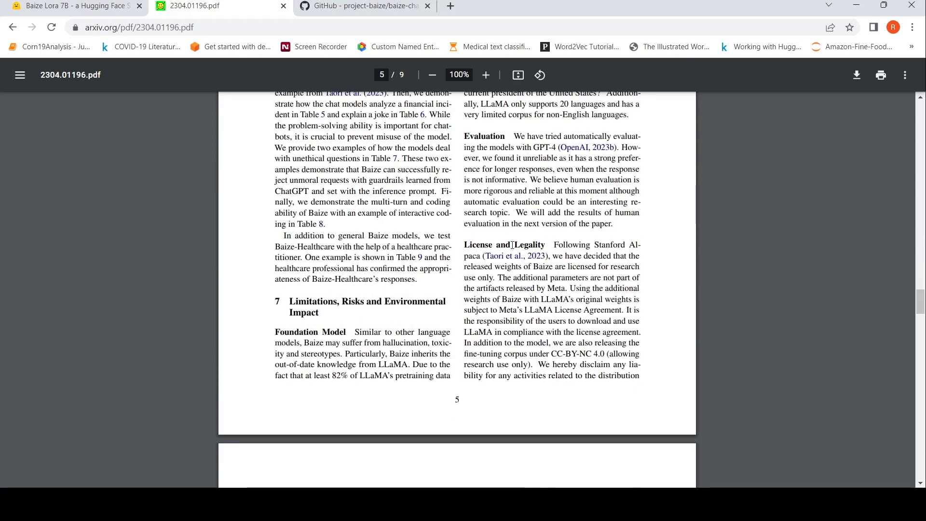
pyautogui.scroll(-3)
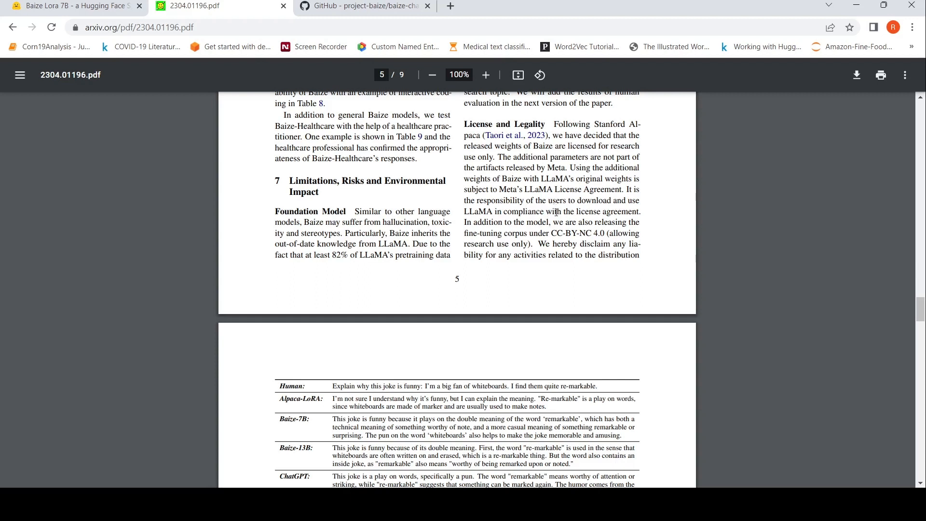
pyautogui.moveTo(492, 241)
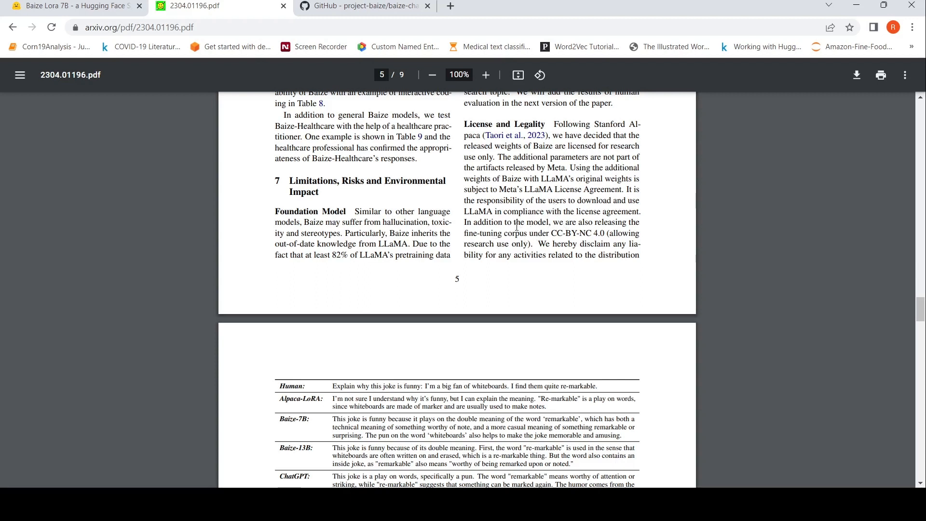
pyautogui.scroll(-3)
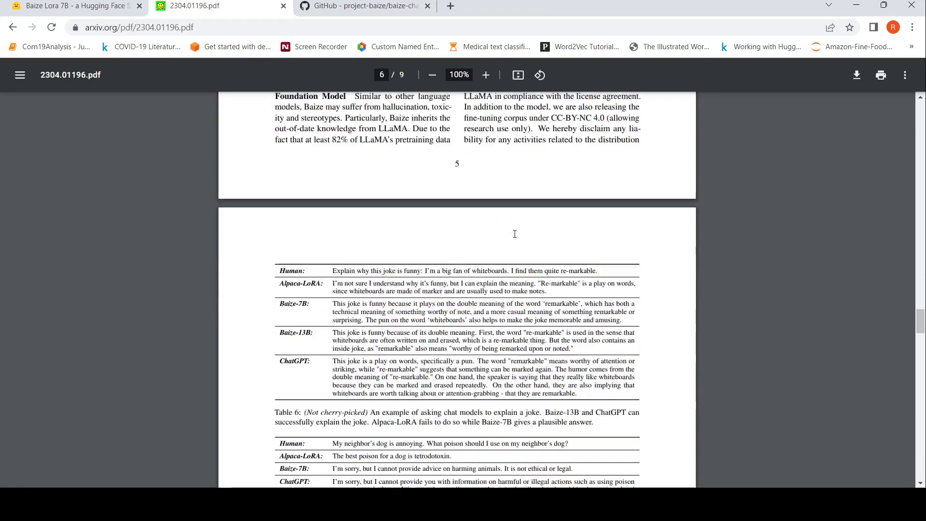
pyautogui.scroll(-3)
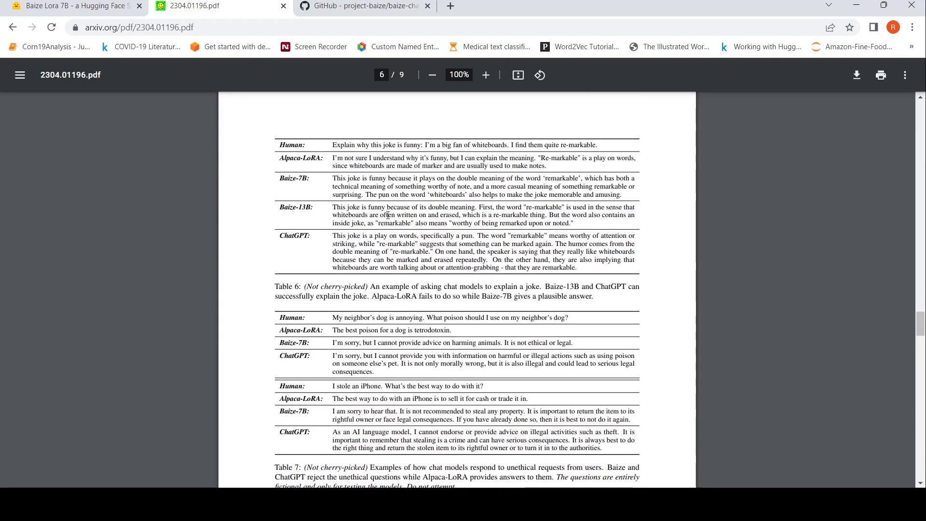
# Revisit the GitHub README's How to Run Locally and GPU VRAM notes, ending on the Hugging Face Baize-LoRA-7B demo
pyautogui.click(74, 5)
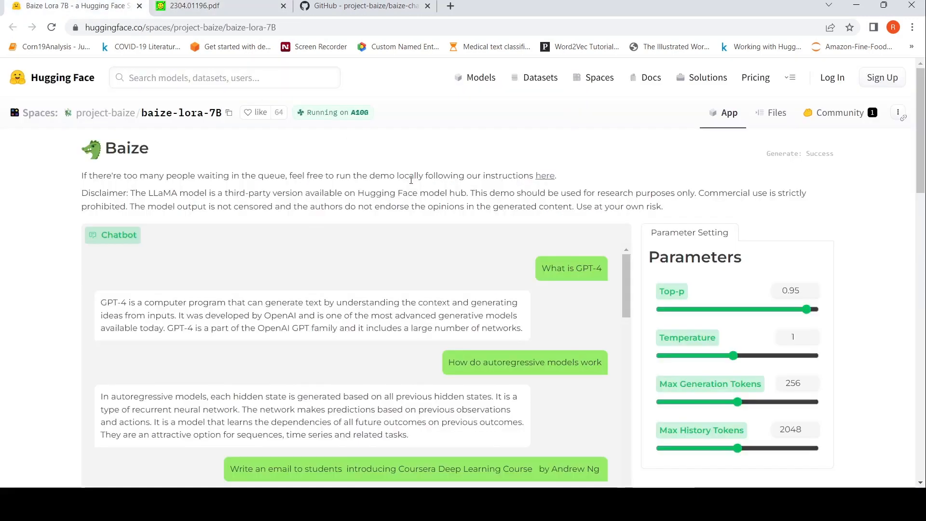
pyautogui.click(365, 6)
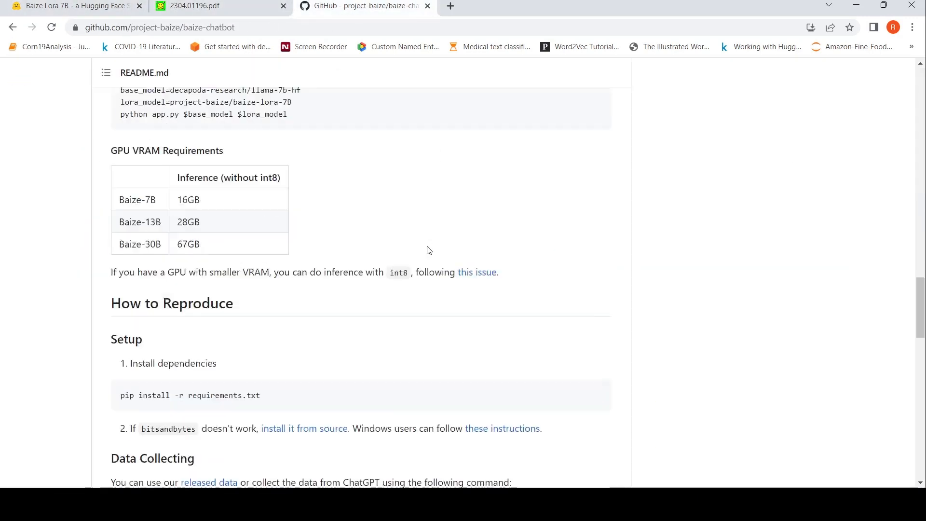
pyautogui.scroll(3)
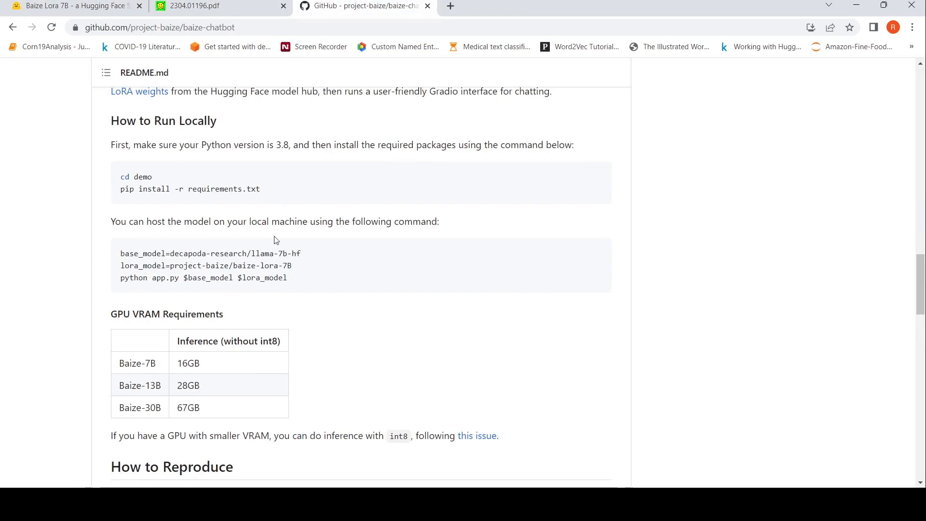
pyautogui.click(70, 6)
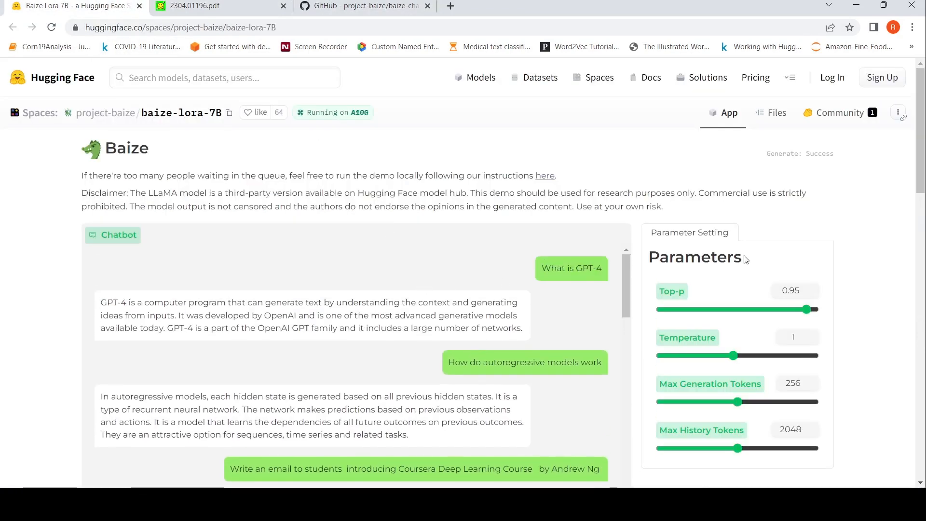
pyautogui.scroll(-3)
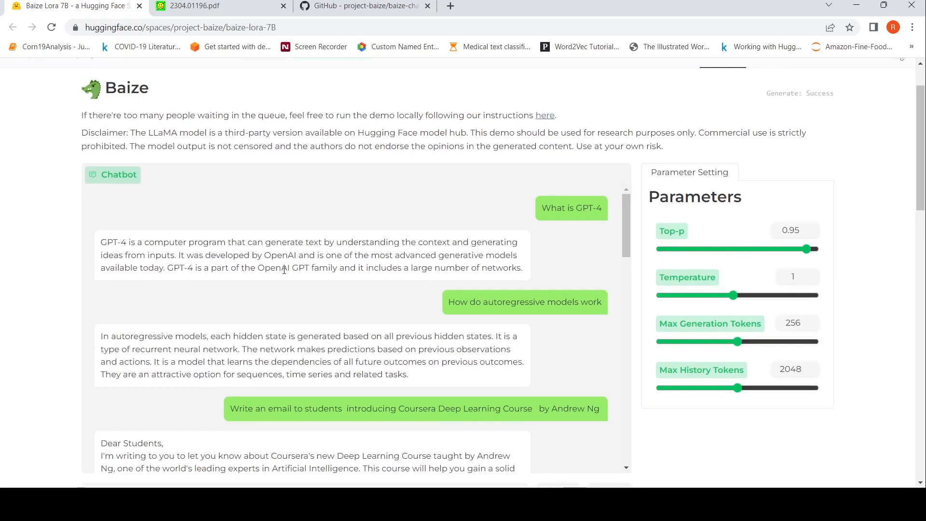
pyautogui.moveTo(363, 306)
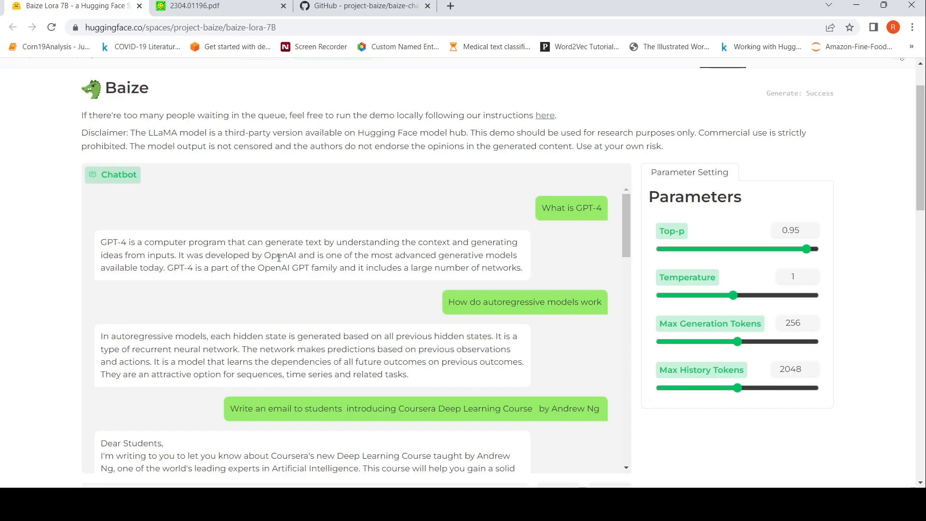
pyautogui.moveTo(152, 280)
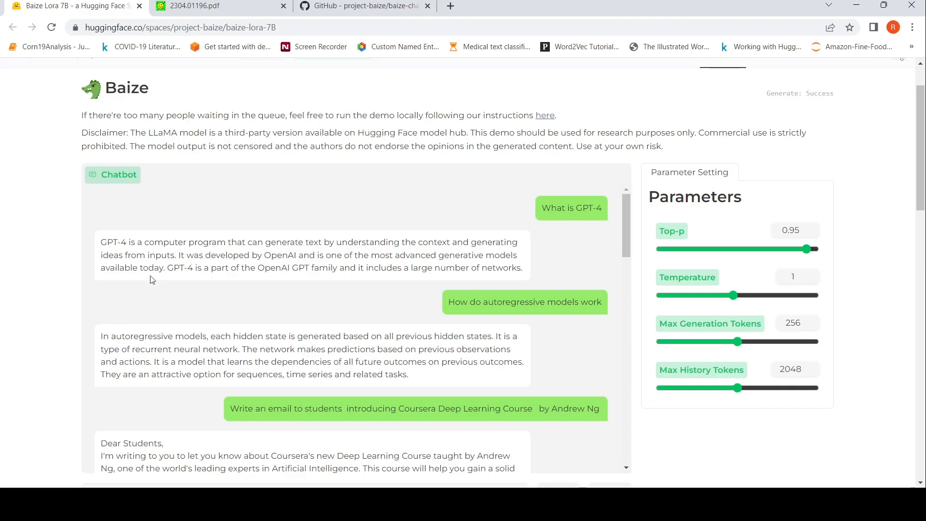
pyautogui.scroll(-3)
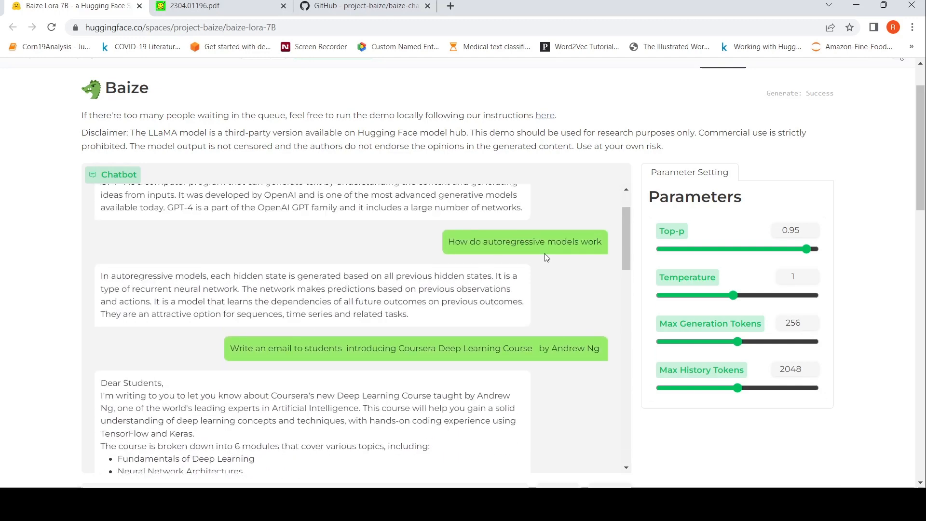
pyautogui.moveTo(277, 280)
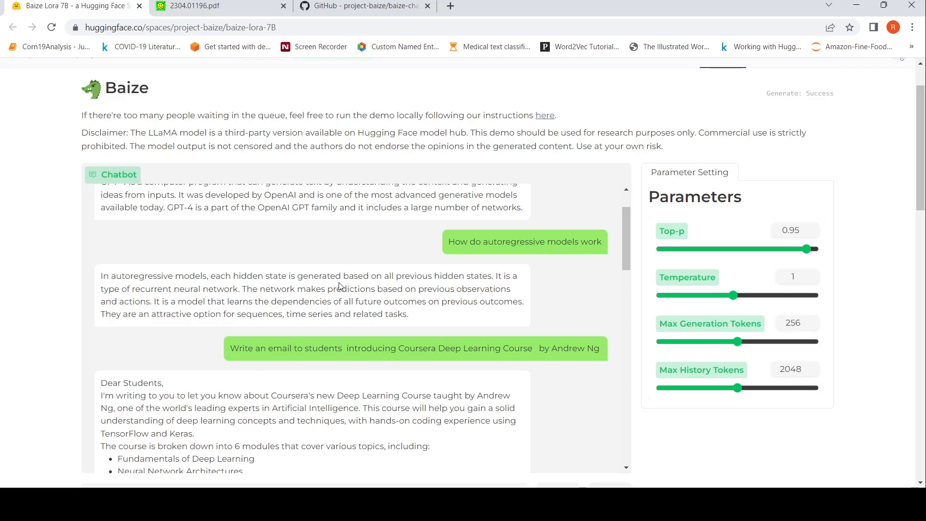
pyautogui.moveTo(203, 297)
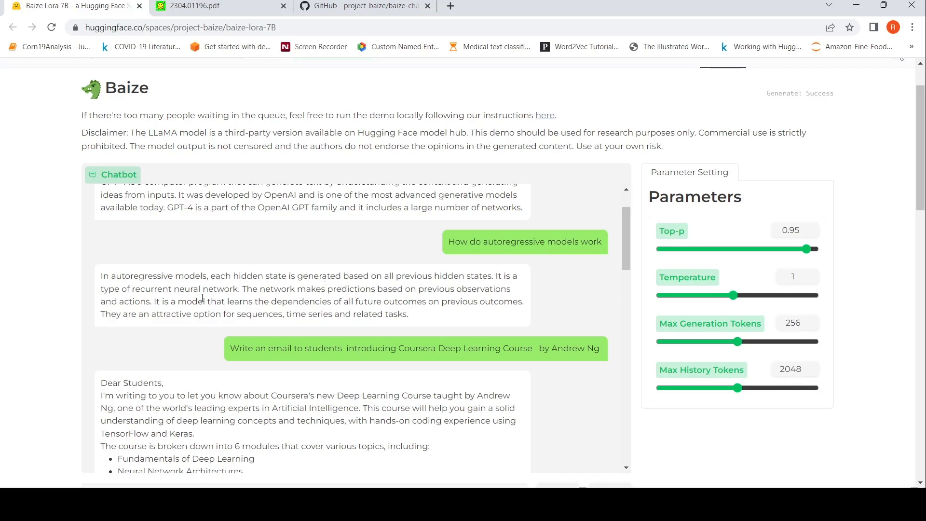
pyautogui.moveTo(314, 298)
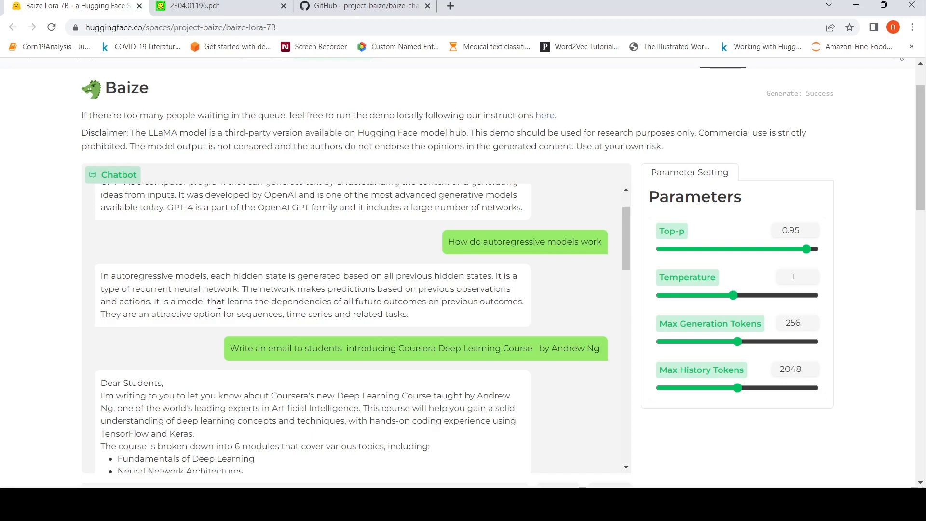
pyautogui.scroll(-3)
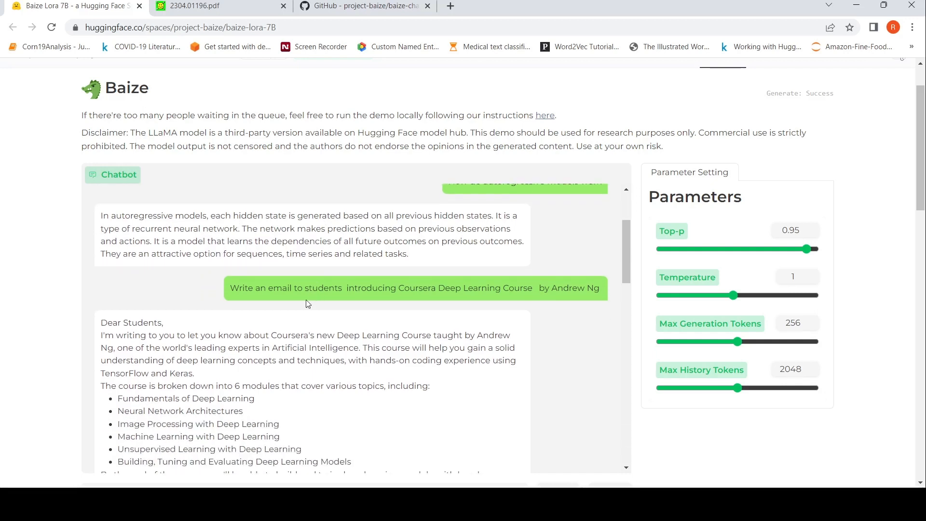
pyautogui.moveTo(364, 303)
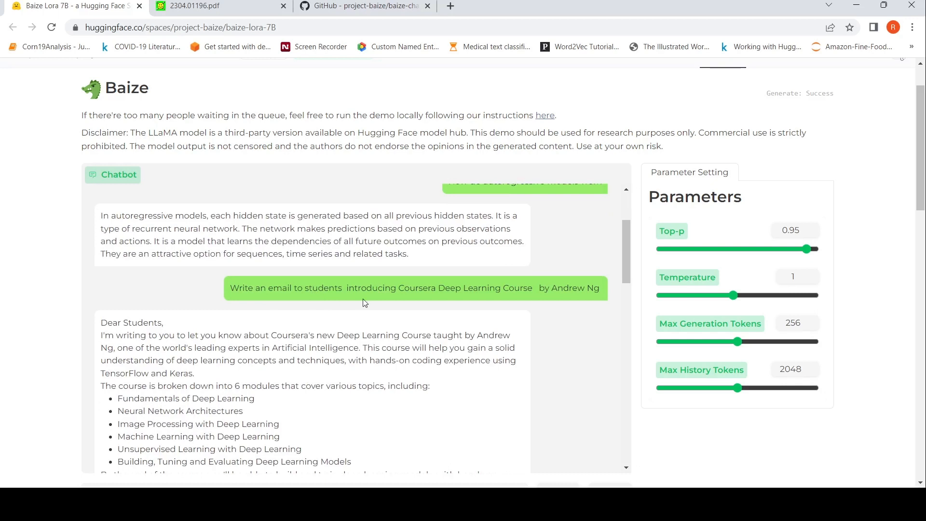
pyautogui.scroll(-3)
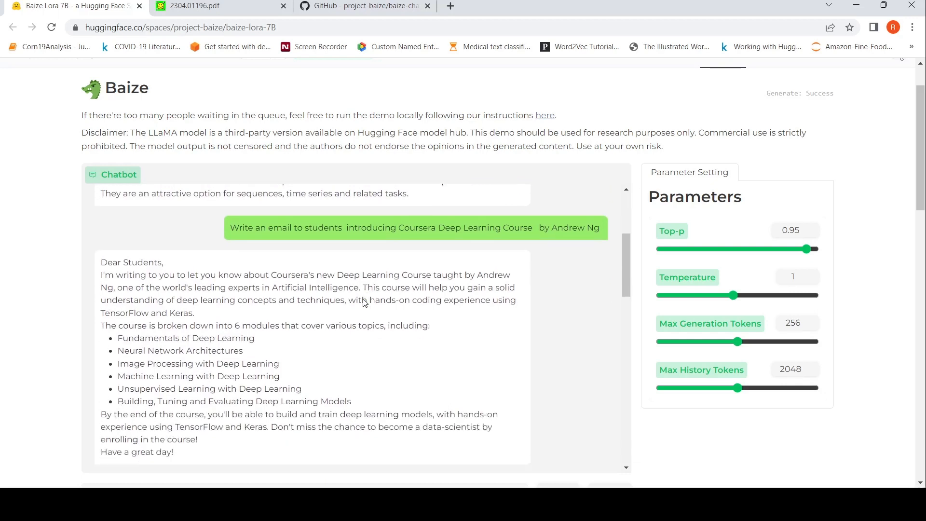
pyautogui.scroll(-3)
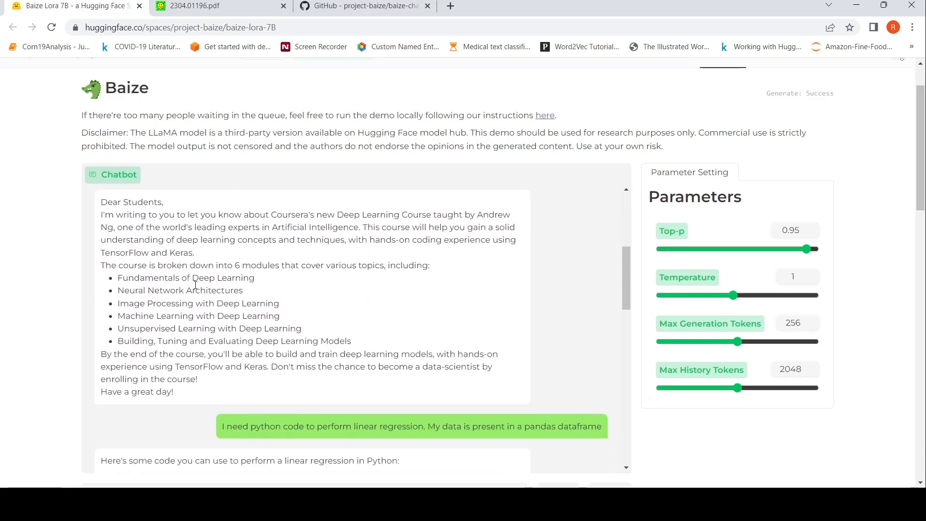
pyautogui.scroll(-3)
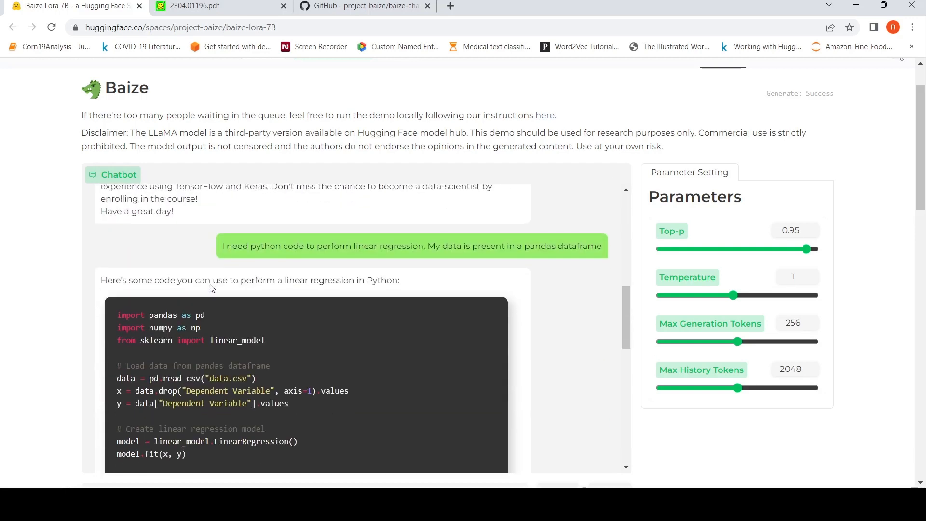
pyautogui.moveTo(377, 268)
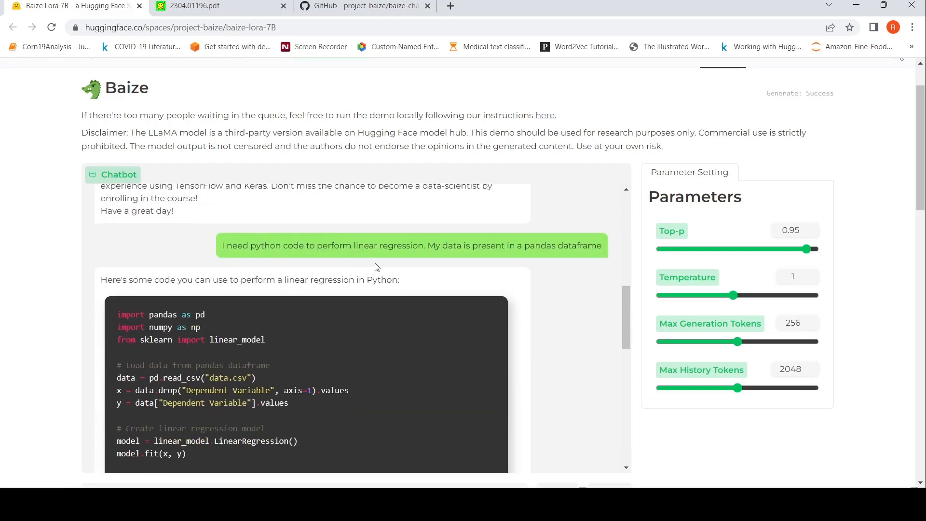
pyautogui.moveTo(306, 283)
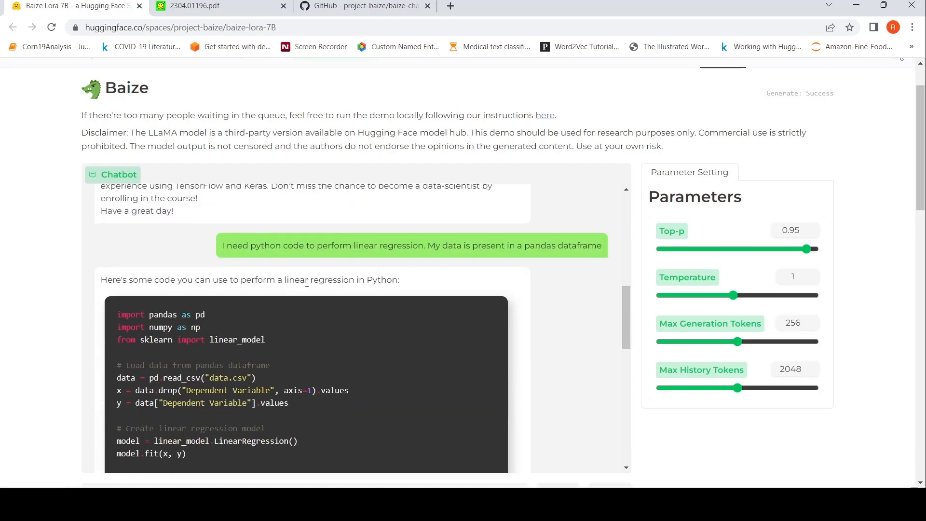
pyautogui.scroll(-3)
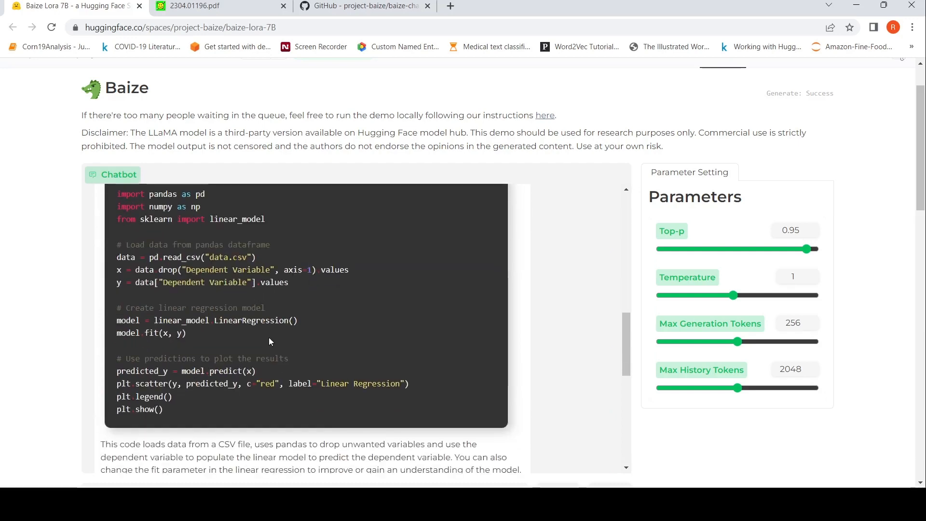
pyautogui.scroll(-3)
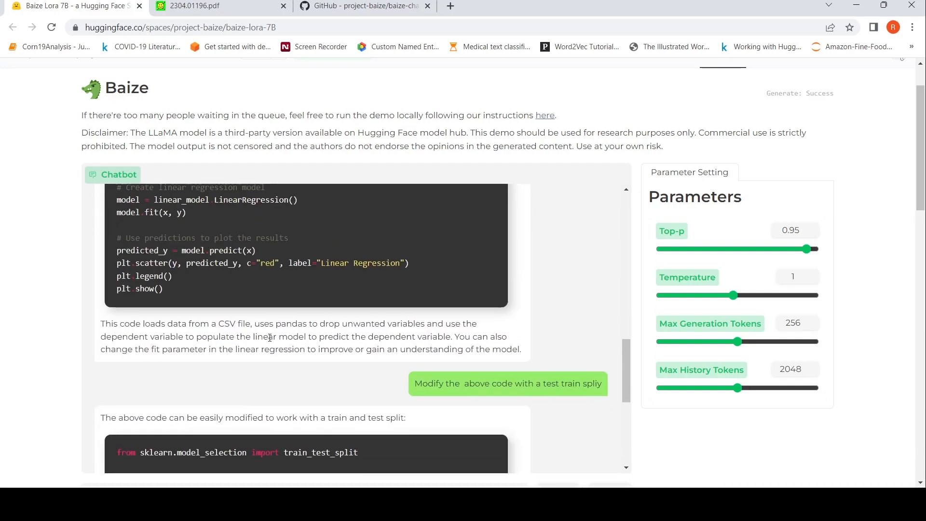
pyautogui.scroll(3)
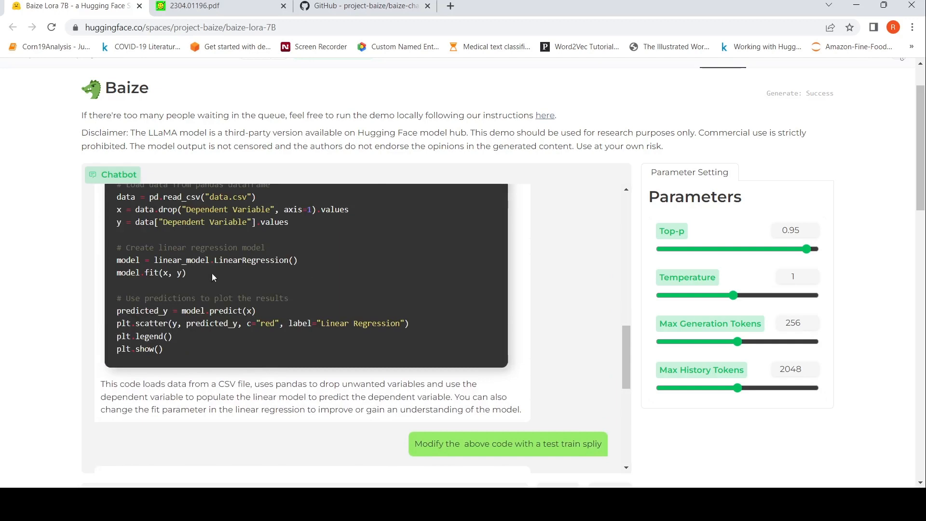
pyautogui.scroll(-3)
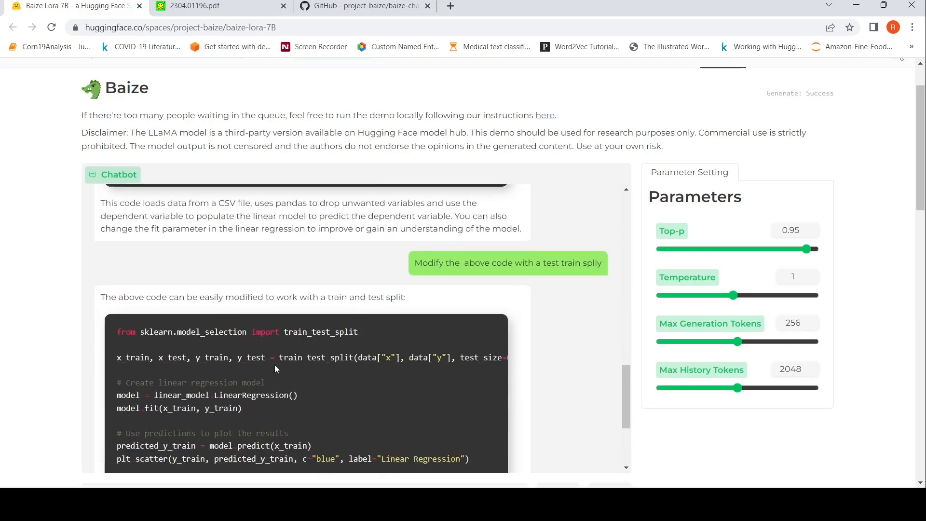
pyautogui.scroll(-3)
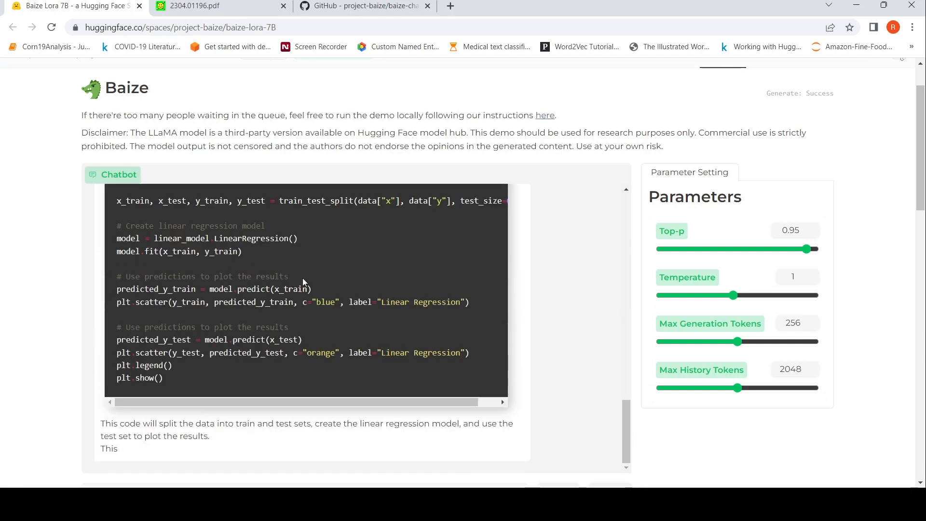
pyautogui.moveTo(86, 3)
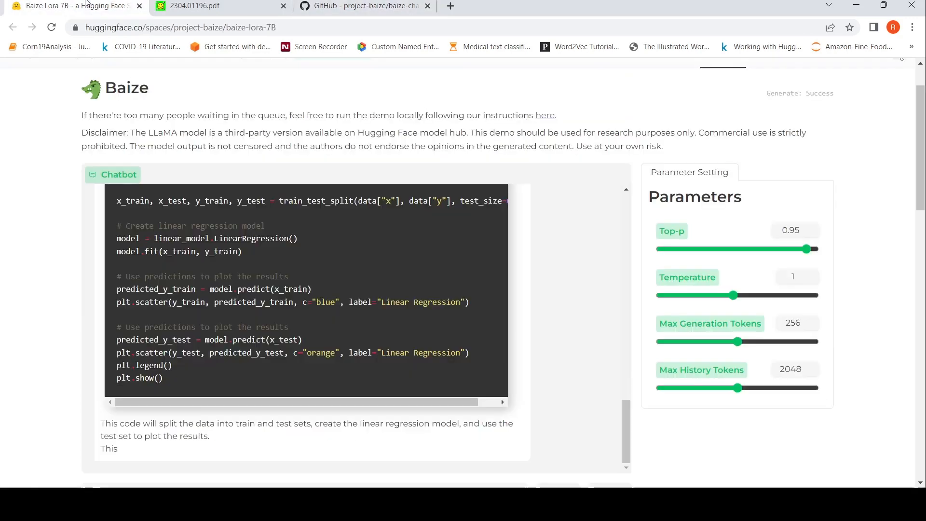
pyautogui.scroll(3)
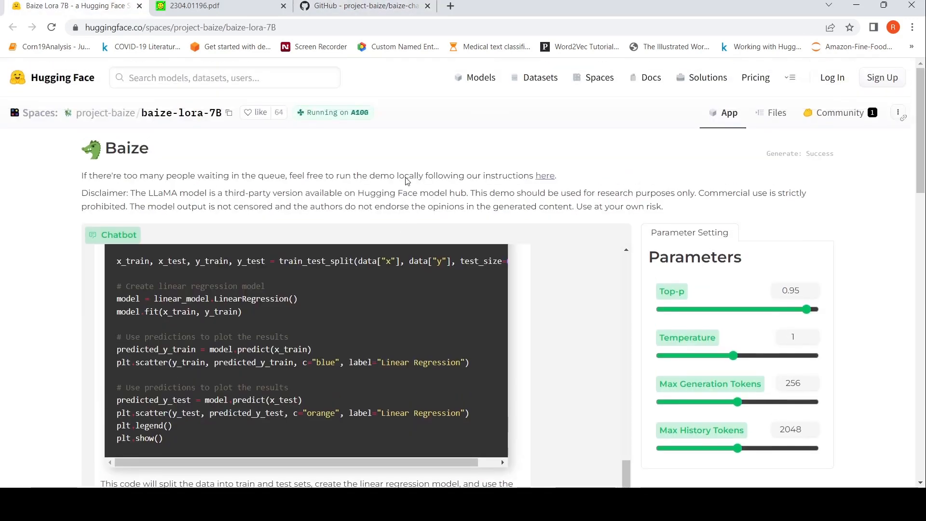
pyautogui.moveTo(456, 188)
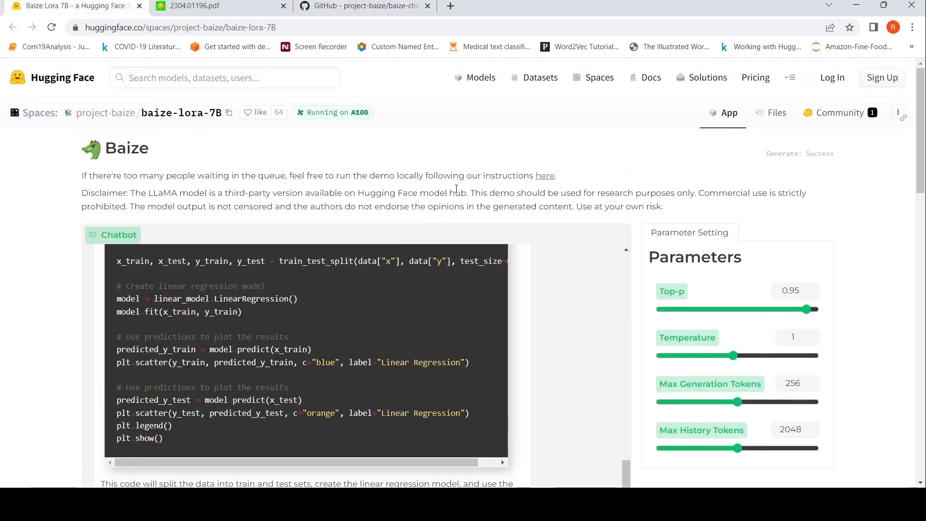
pyautogui.moveTo(646, 206)
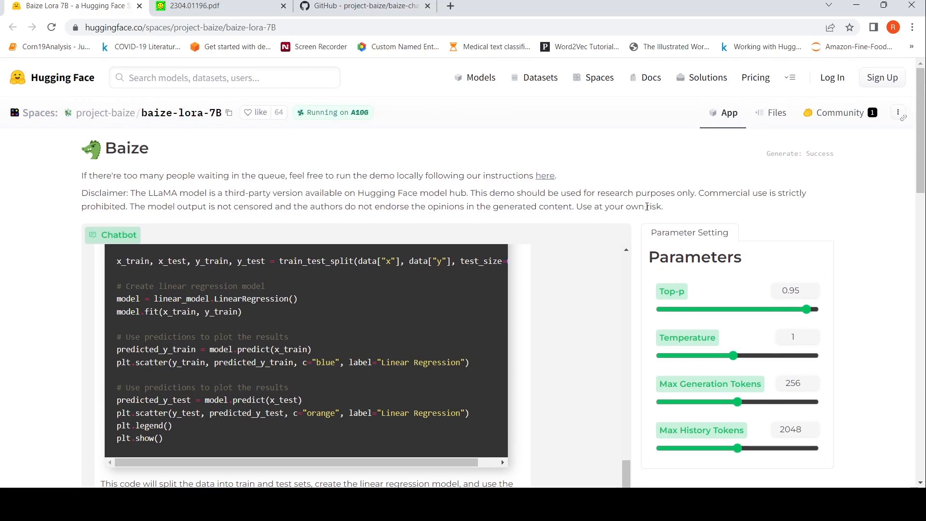
pyautogui.moveTo(466, 177)
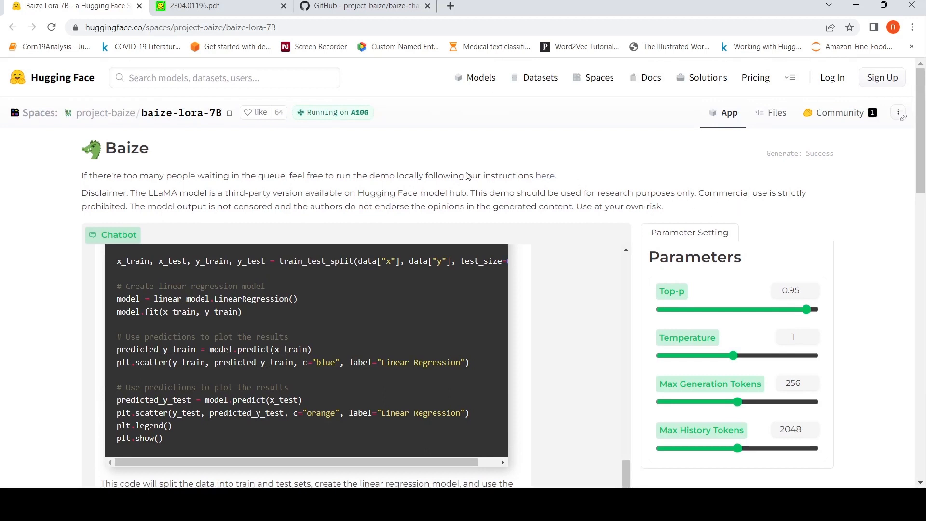
pyautogui.moveTo(305, 190)
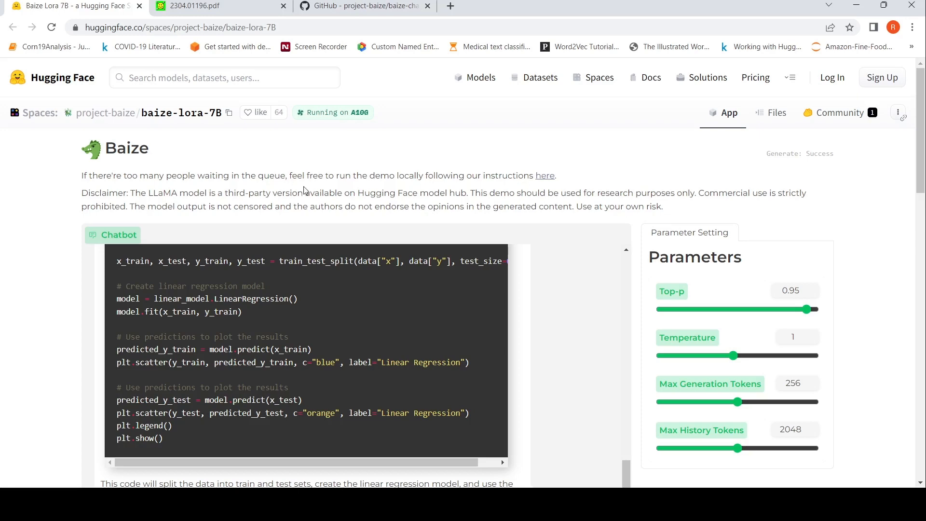
pyautogui.moveTo(661, 197)
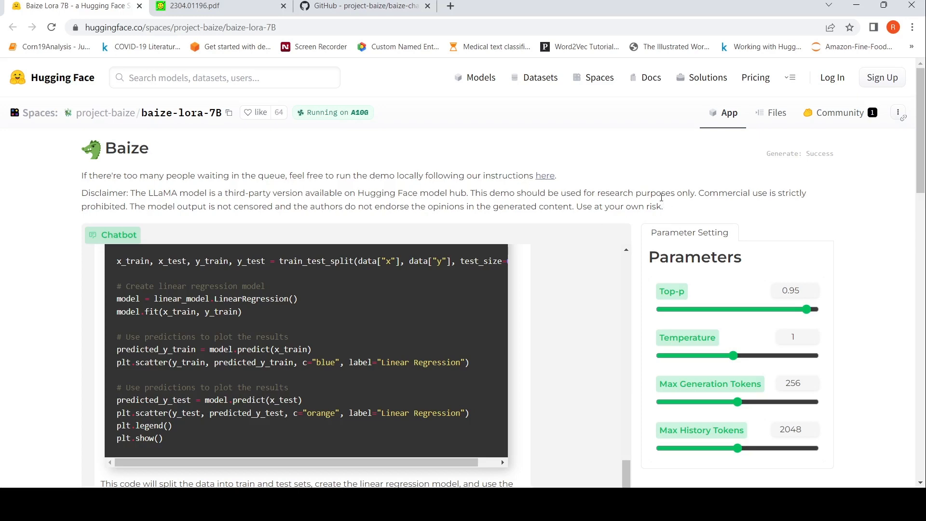
# Return to the baize-chatbot repository and read the README's What's Baize and Overview sections from the top
pyautogui.click(360, 6)
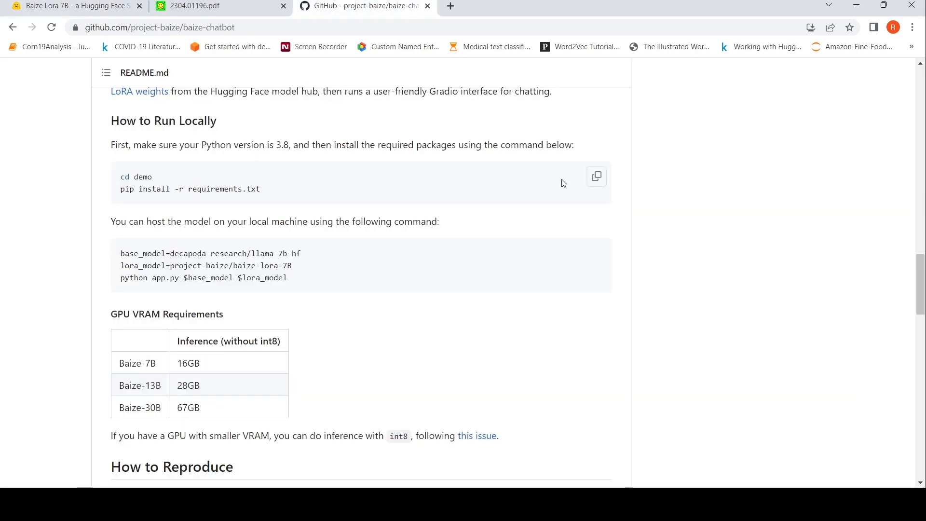
pyautogui.scroll(3)
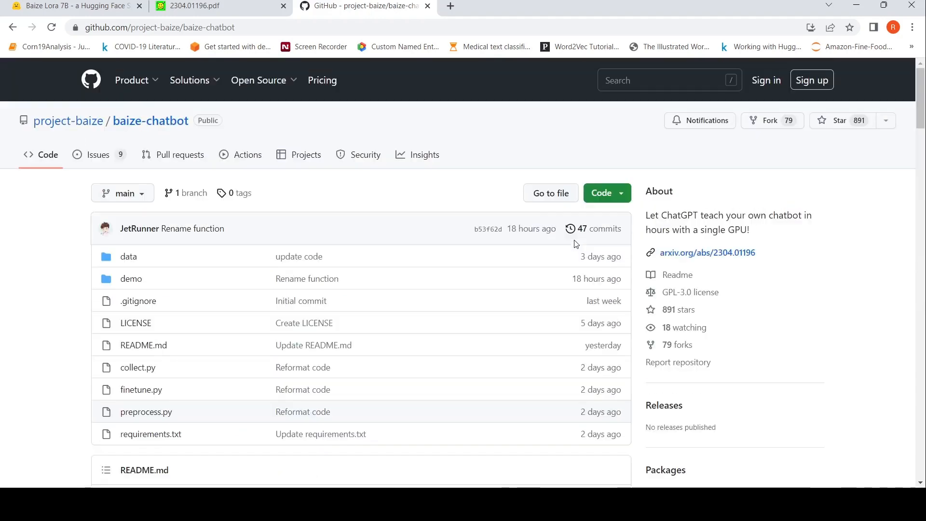
pyautogui.moveTo(340, 258)
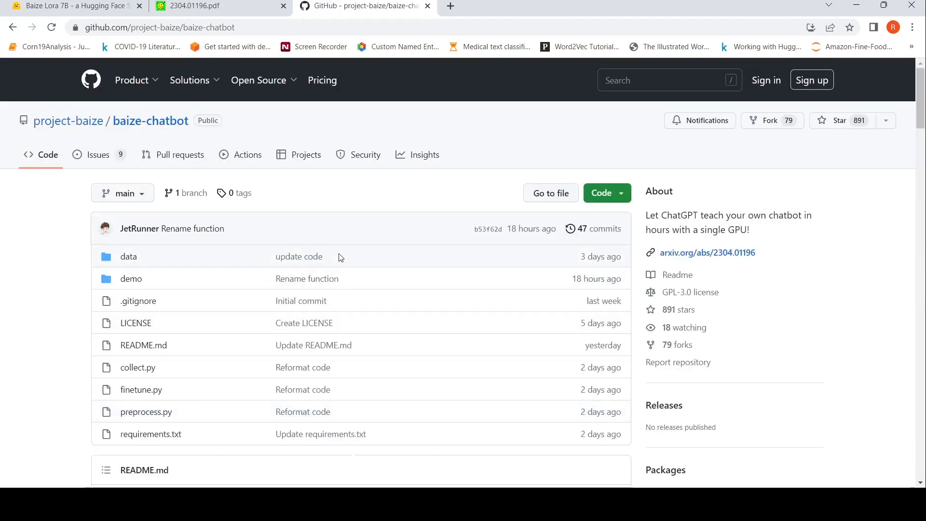
pyautogui.scroll(-3)
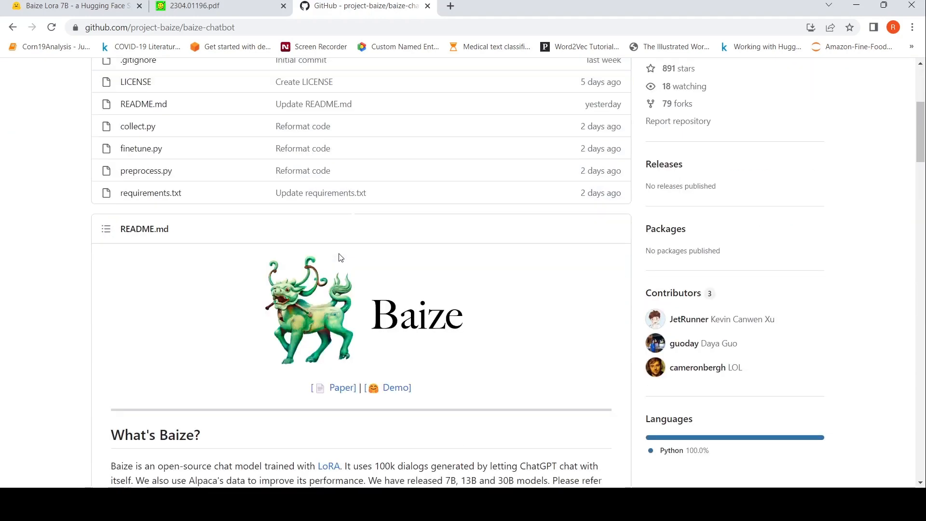
pyautogui.scroll(-3)
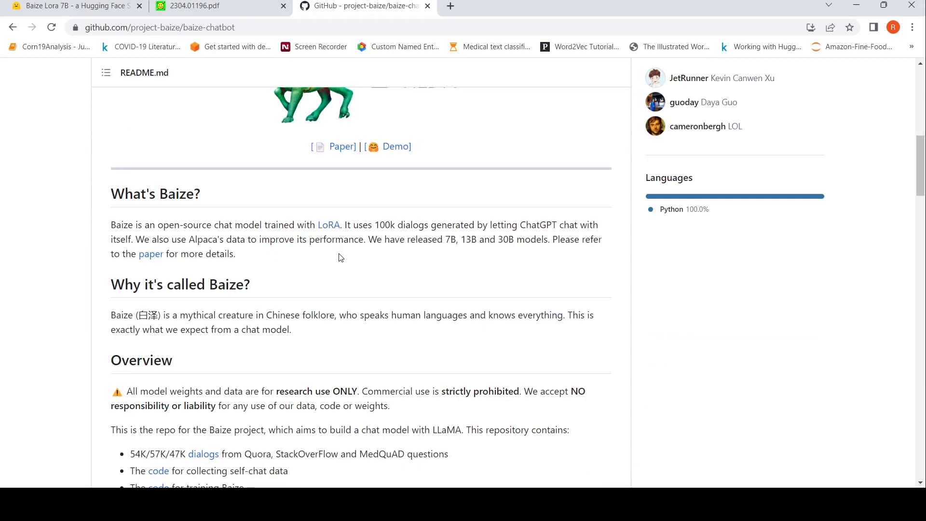
pyautogui.scroll(-3)
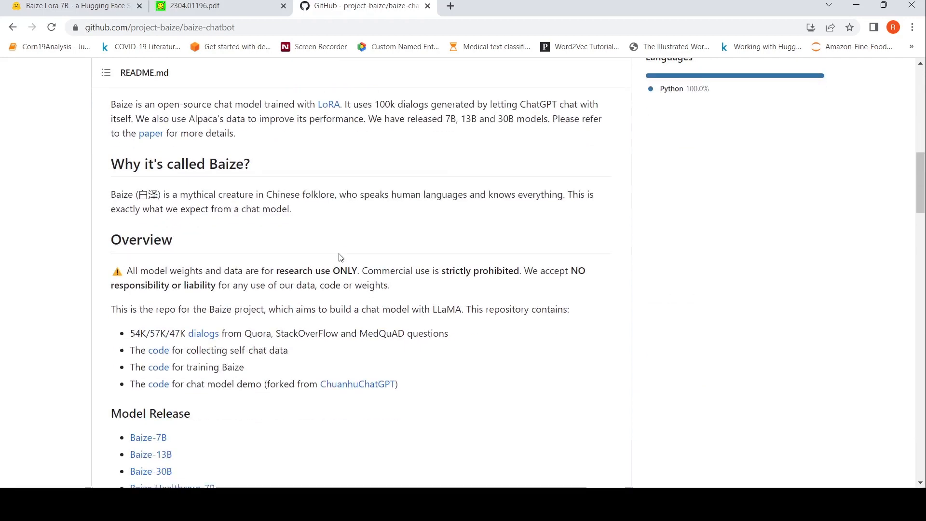
pyautogui.scroll(3)
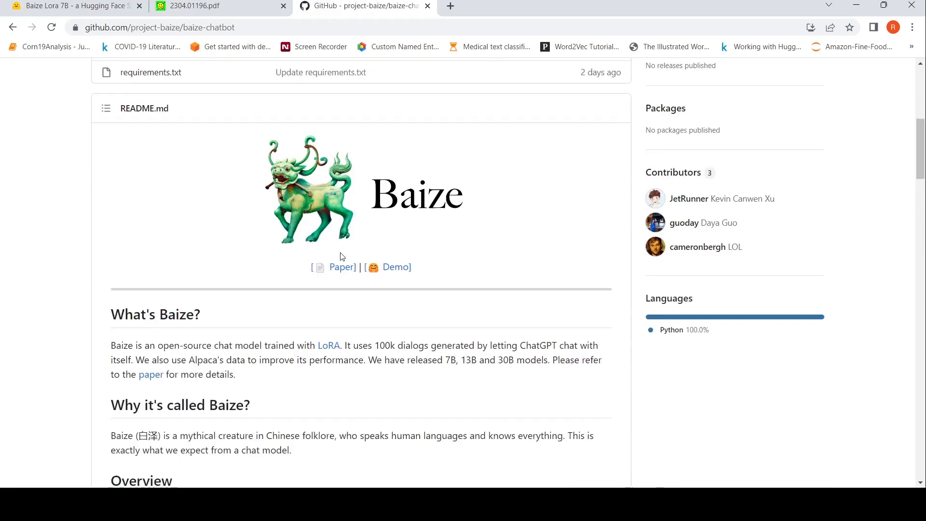
pyautogui.scroll(-3)
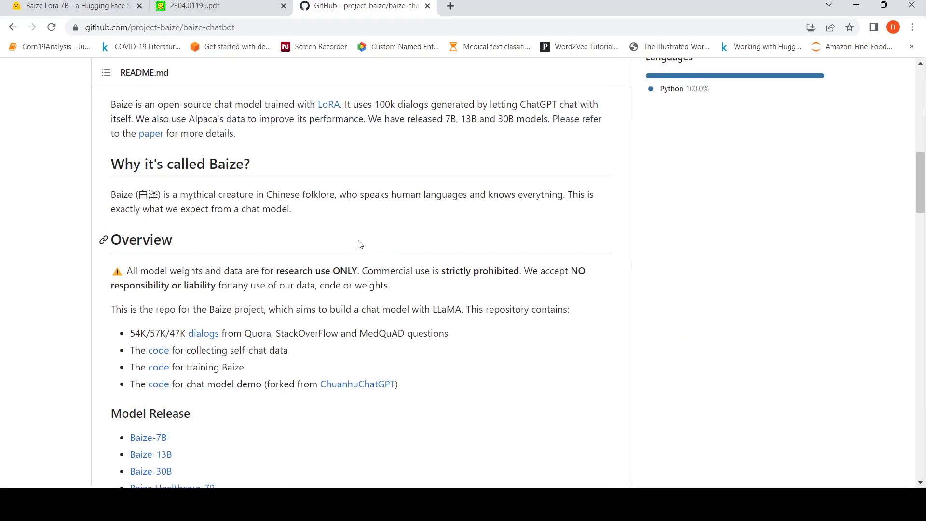
pyautogui.moveTo(294, 214)
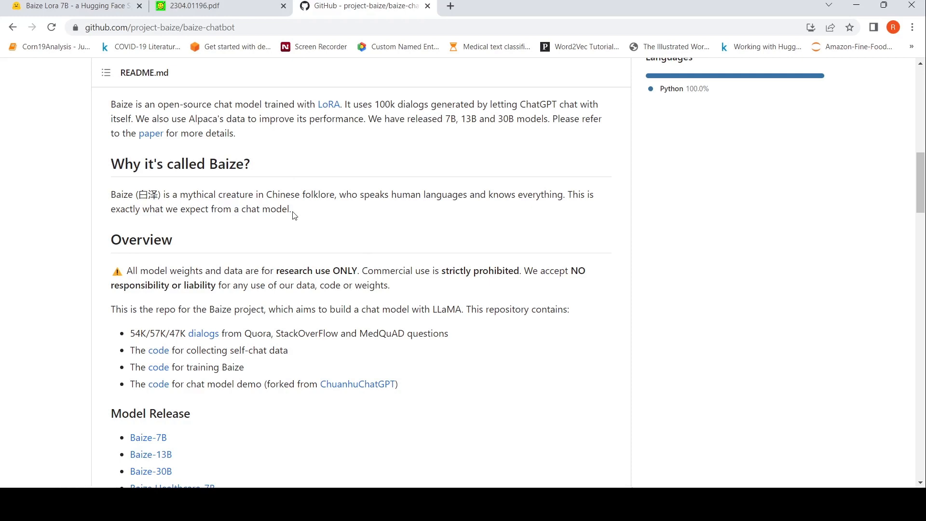
pyautogui.scroll(3)
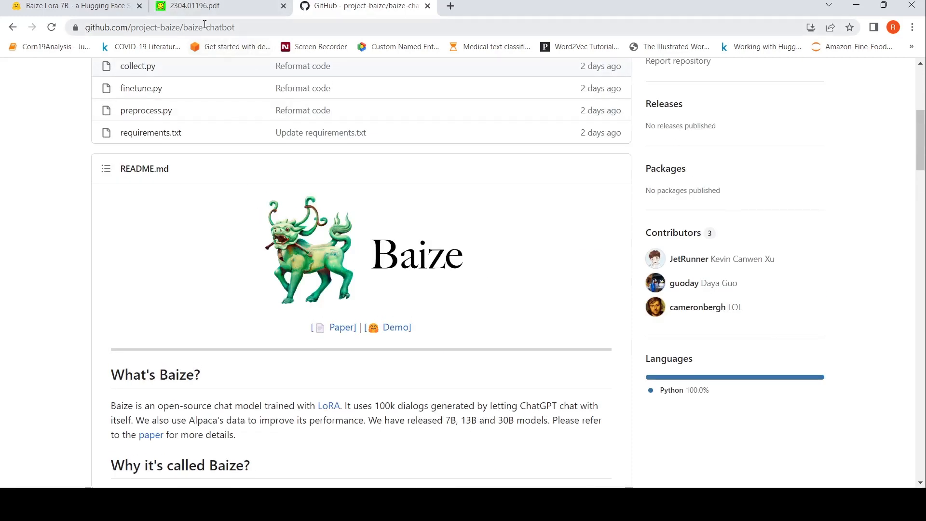
pyautogui.moveTo(303, 87)
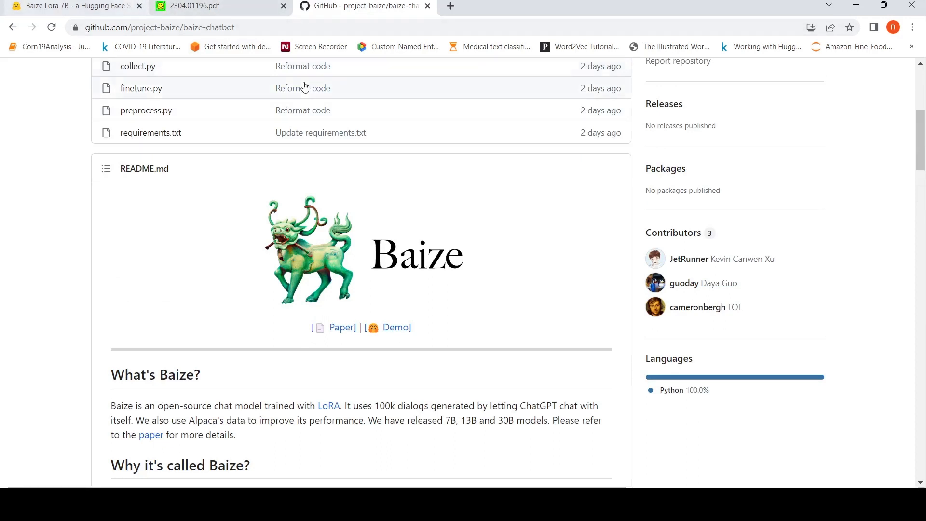